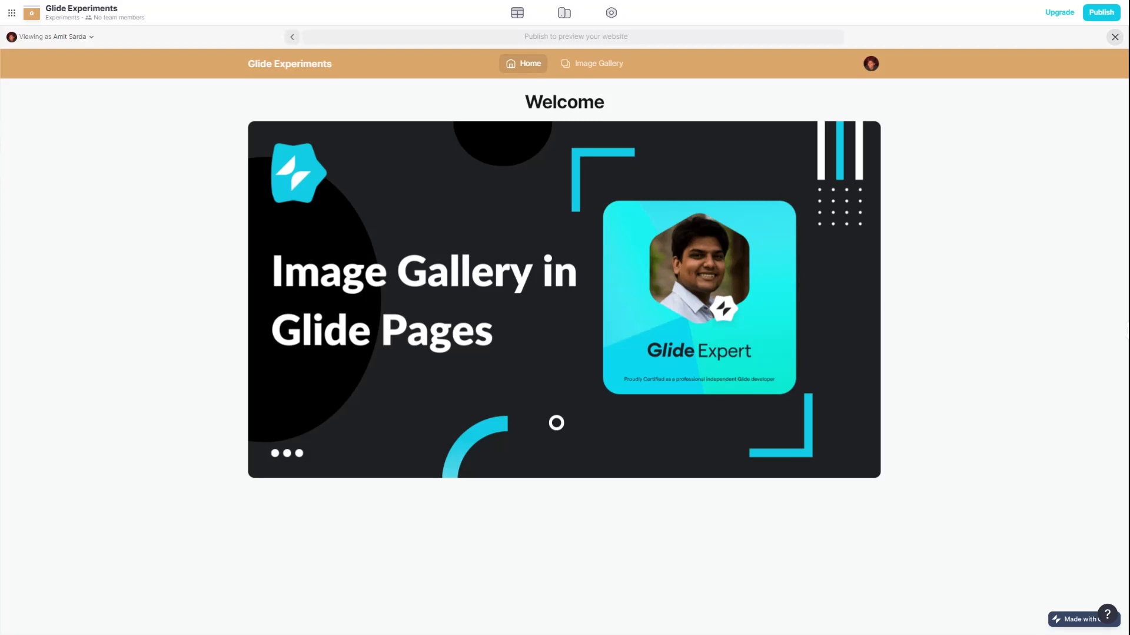
mouse_move(692, 534)
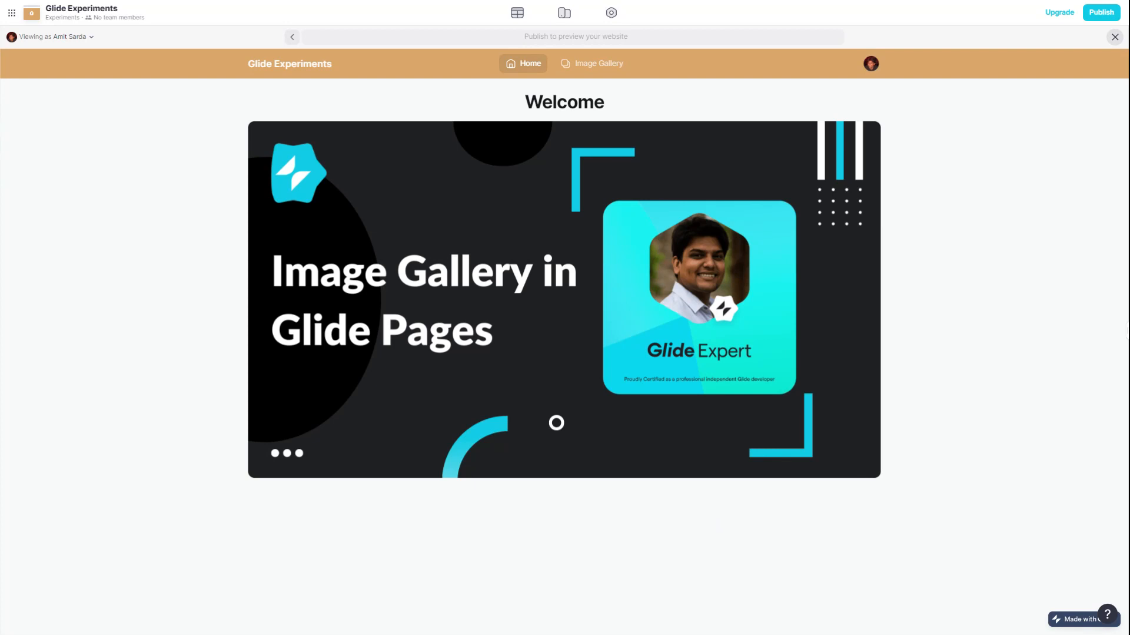
mouse_move(576, 64)
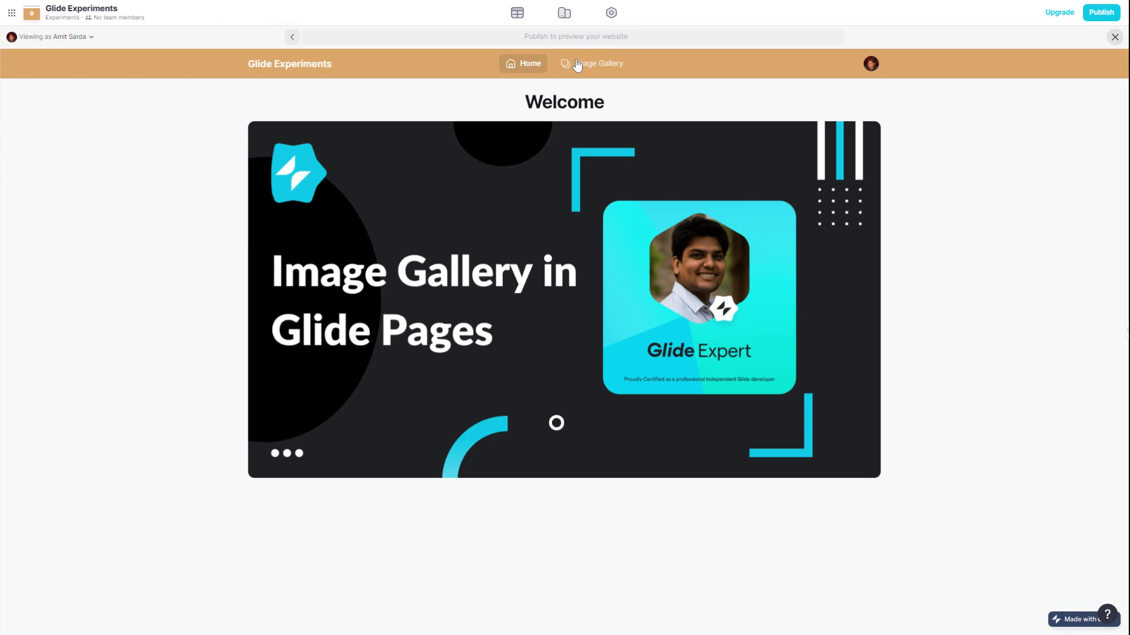
Open the Rombi item's detail page from the Image Gallery listing
left_click(592, 64)
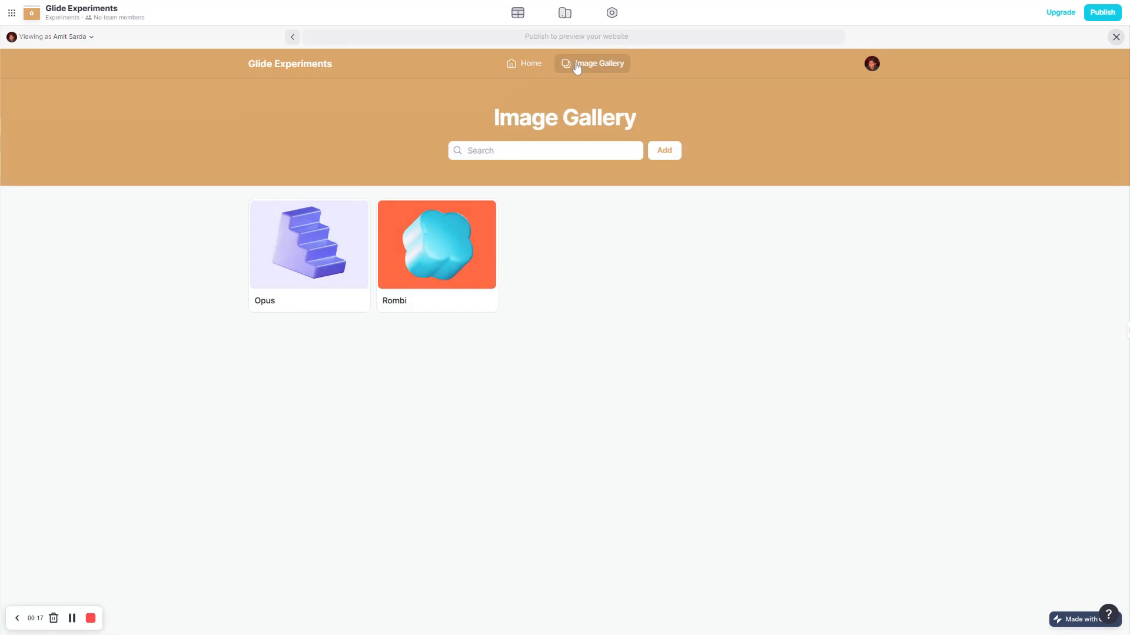
mouse_move(440, 415)
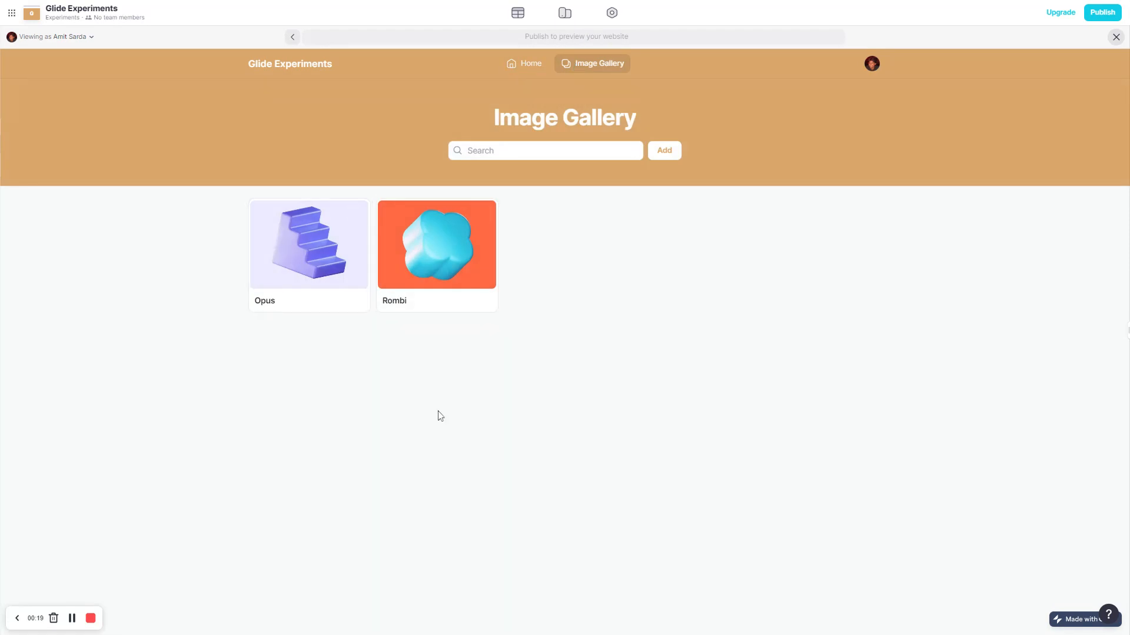
left_click(436, 243)
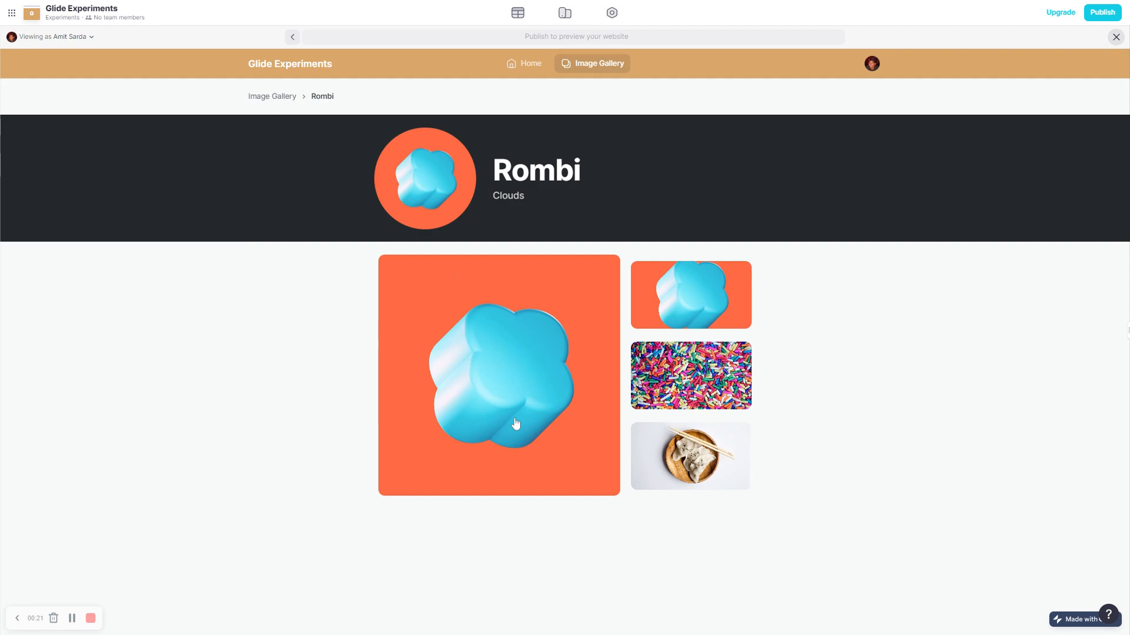
mouse_move(612, 481)
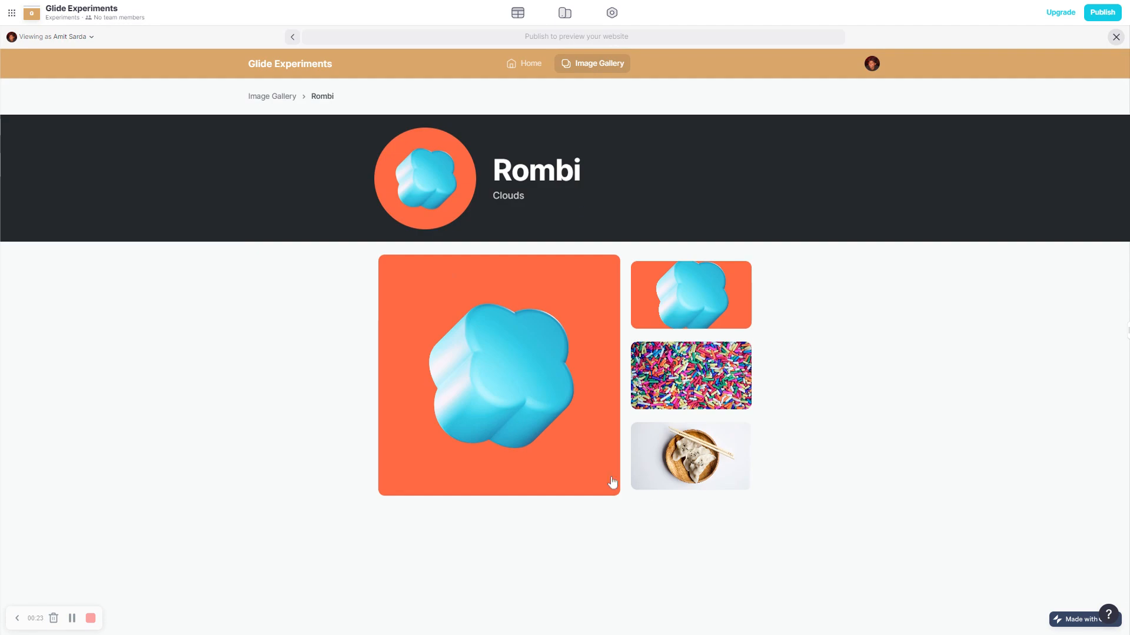
mouse_move(706, 577)
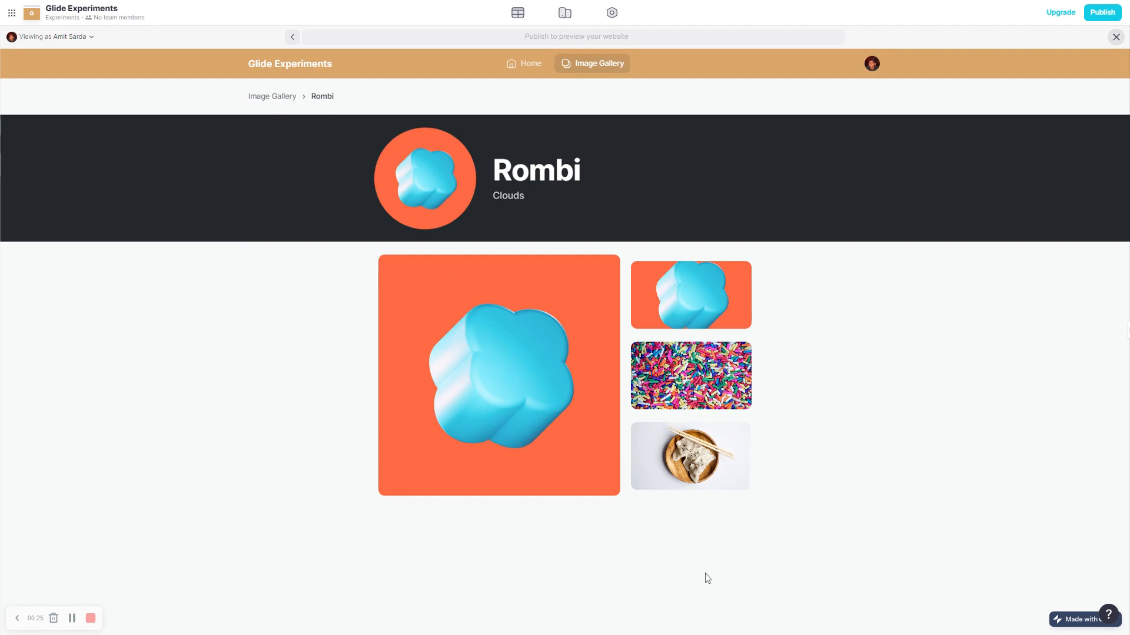
mouse_move(631, 525)
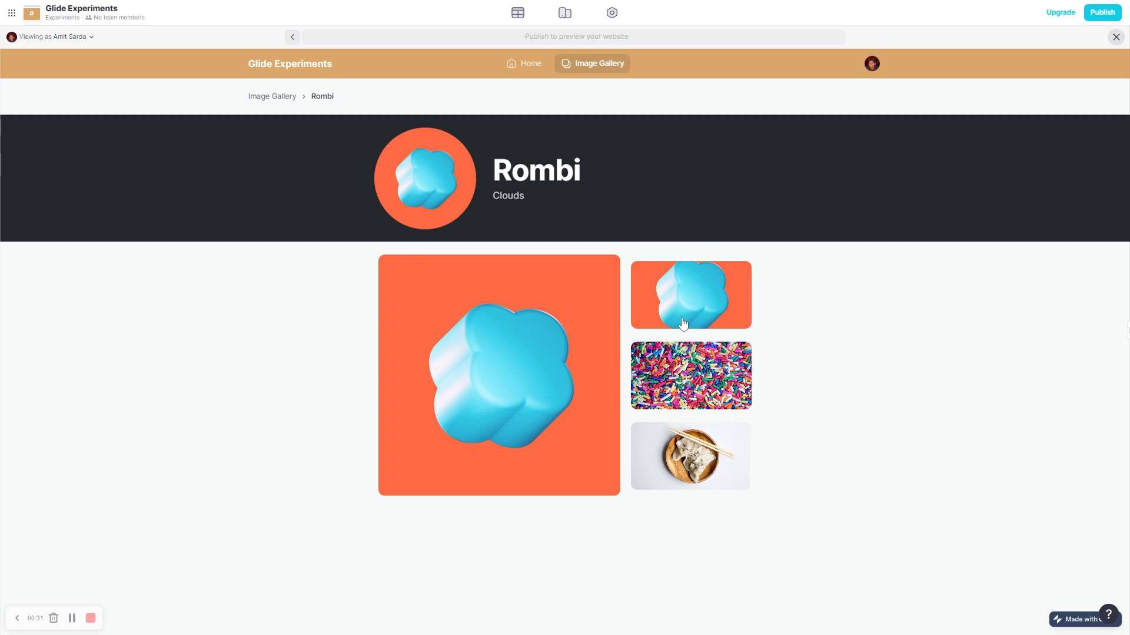
Cycle Rombi's main image through cloud, sprinkles and dumplings, then return to the gallery list
left_click(690, 374)
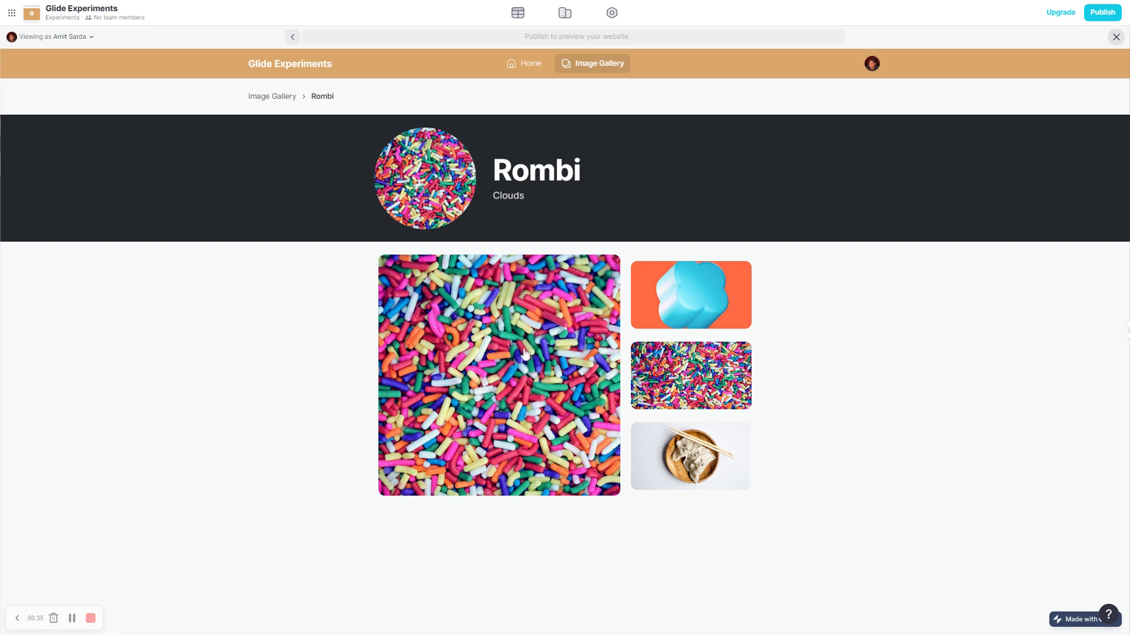
mouse_move(542, 474)
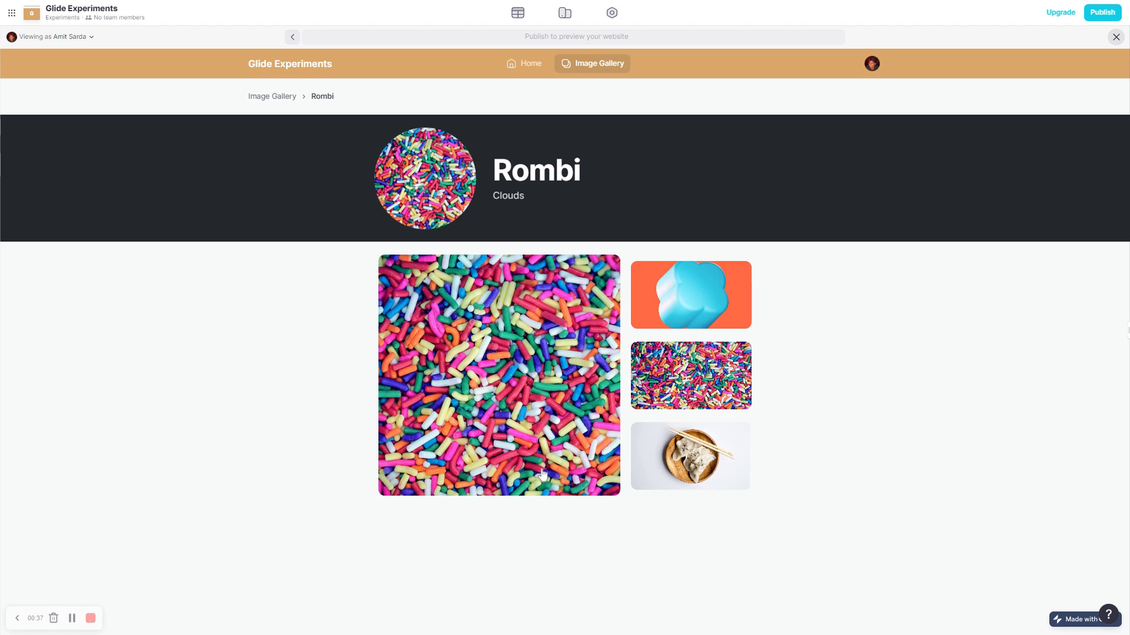
mouse_move(444, 356)
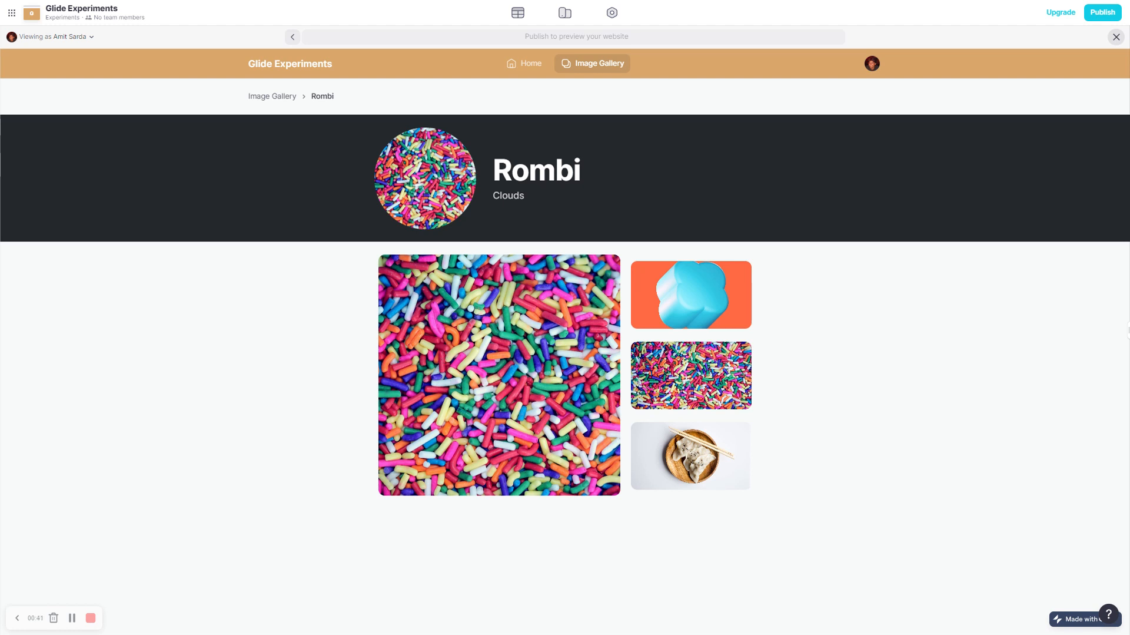
mouse_move(668, 289)
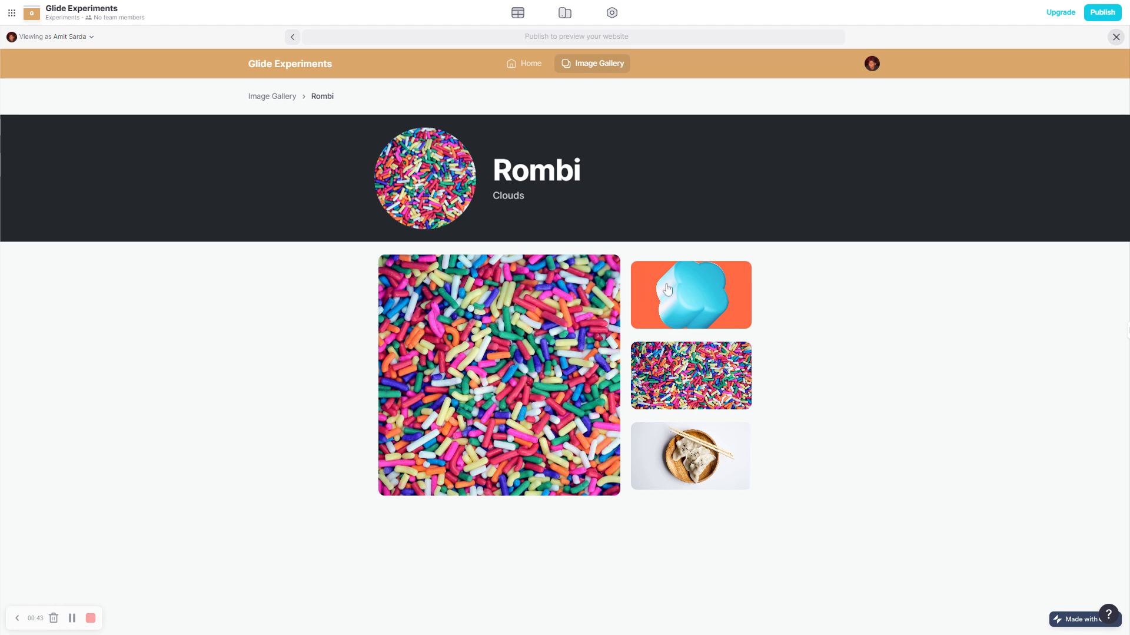
left_click(690, 293)
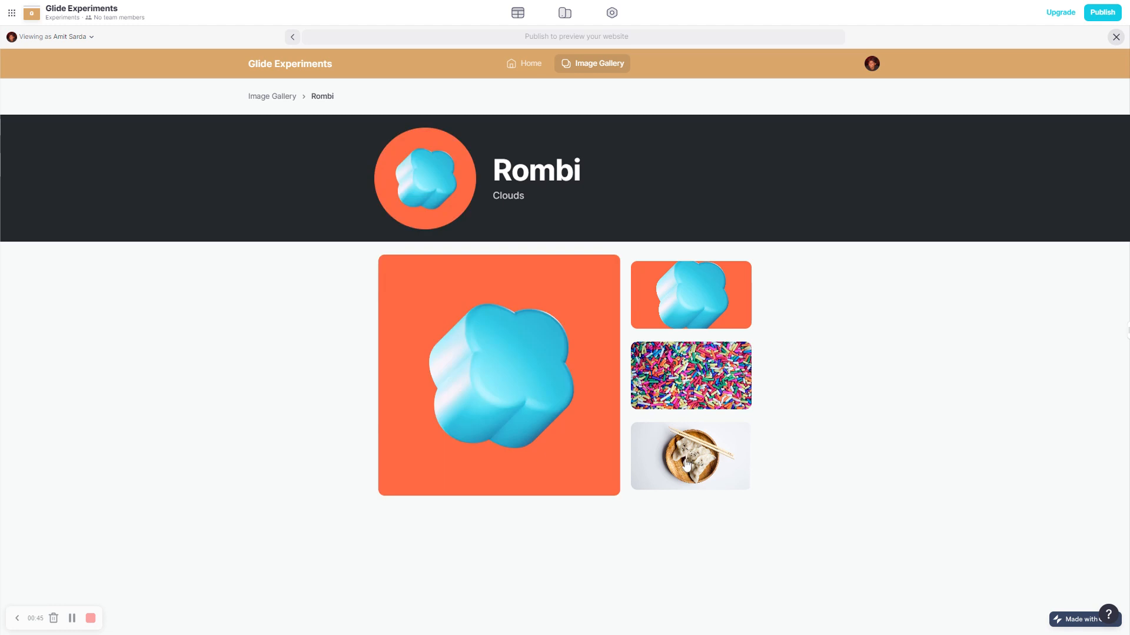
left_click(689, 454)
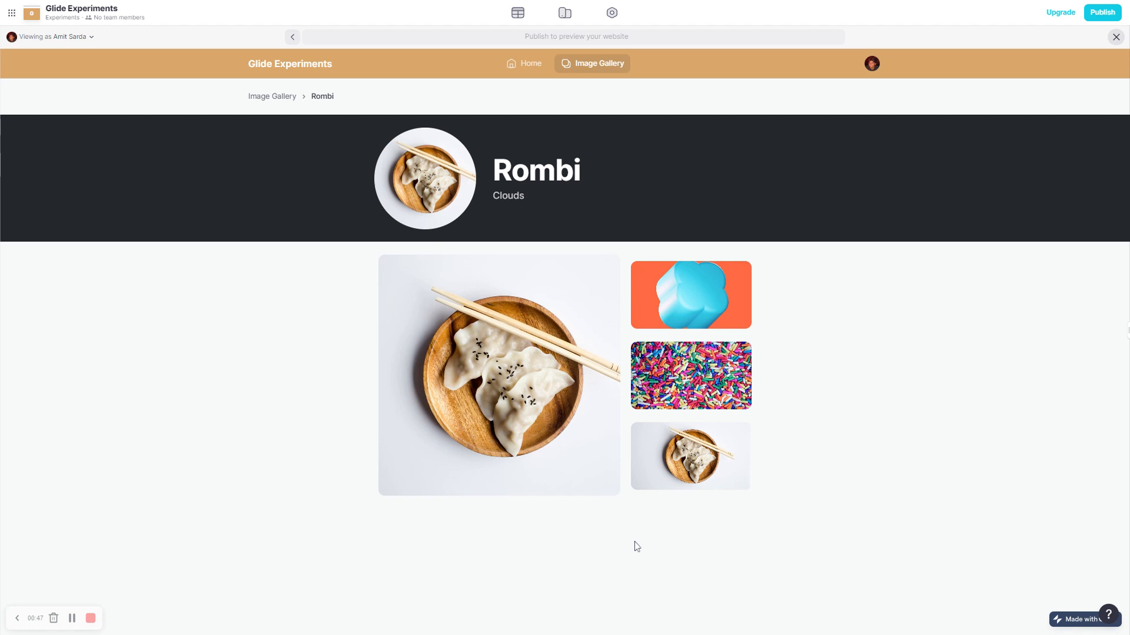
mouse_move(516, 360)
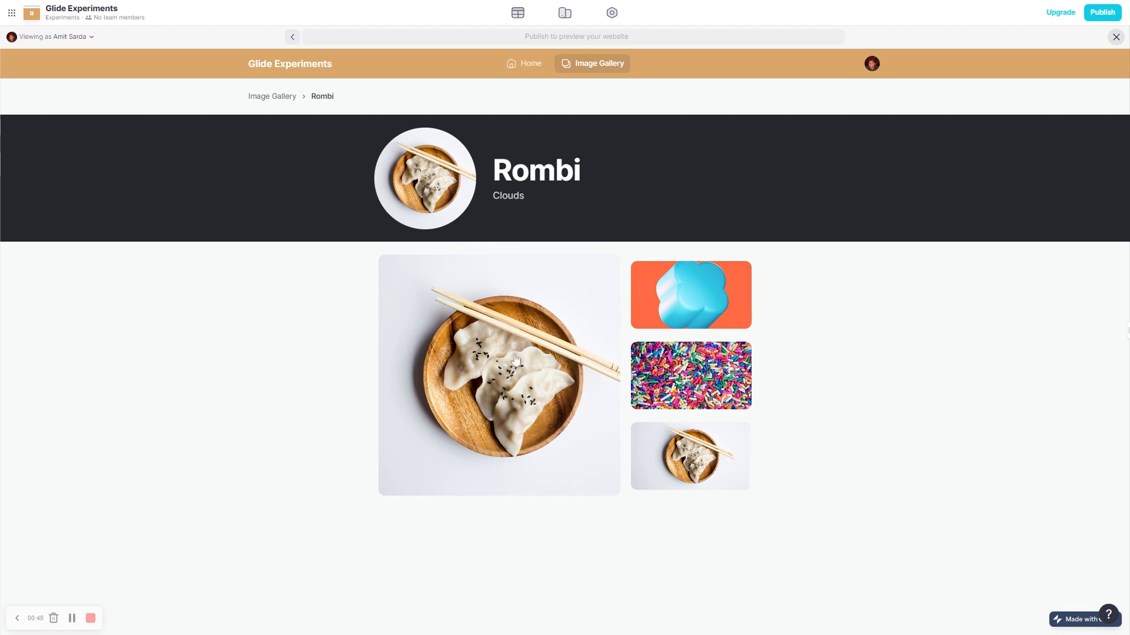
left_click(690, 295)
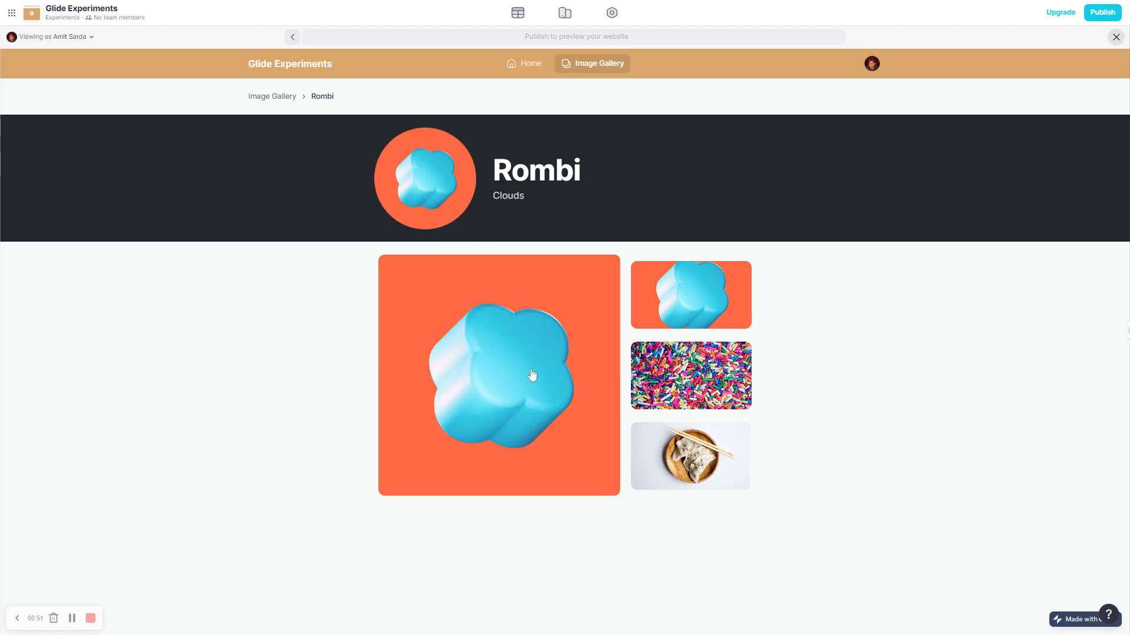
left_click(690, 374)
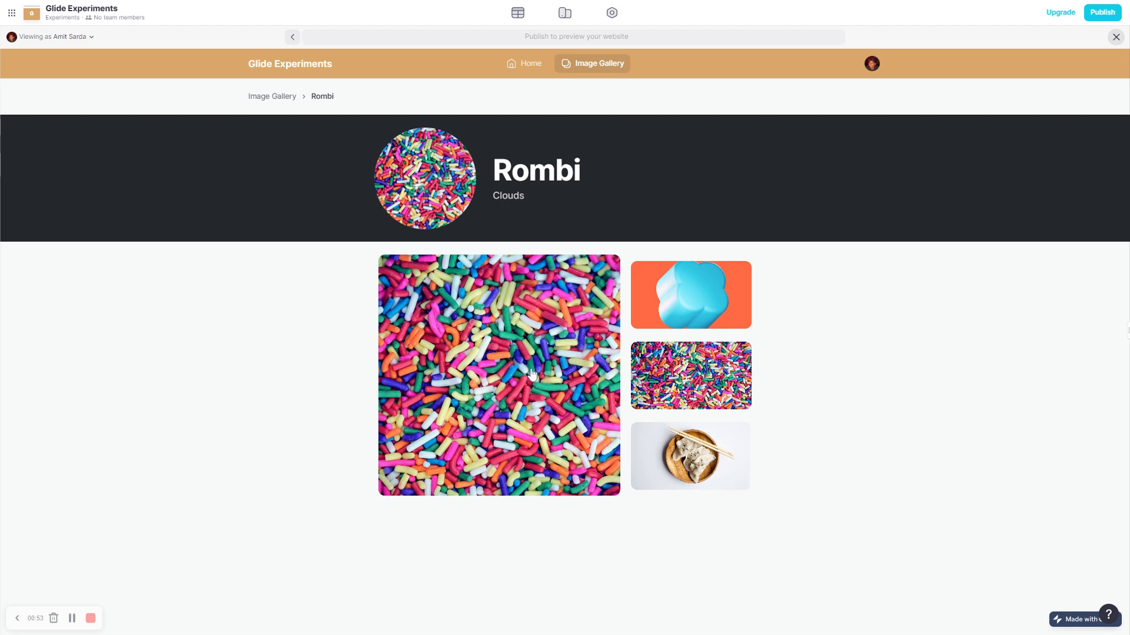
left_click(689, 455)
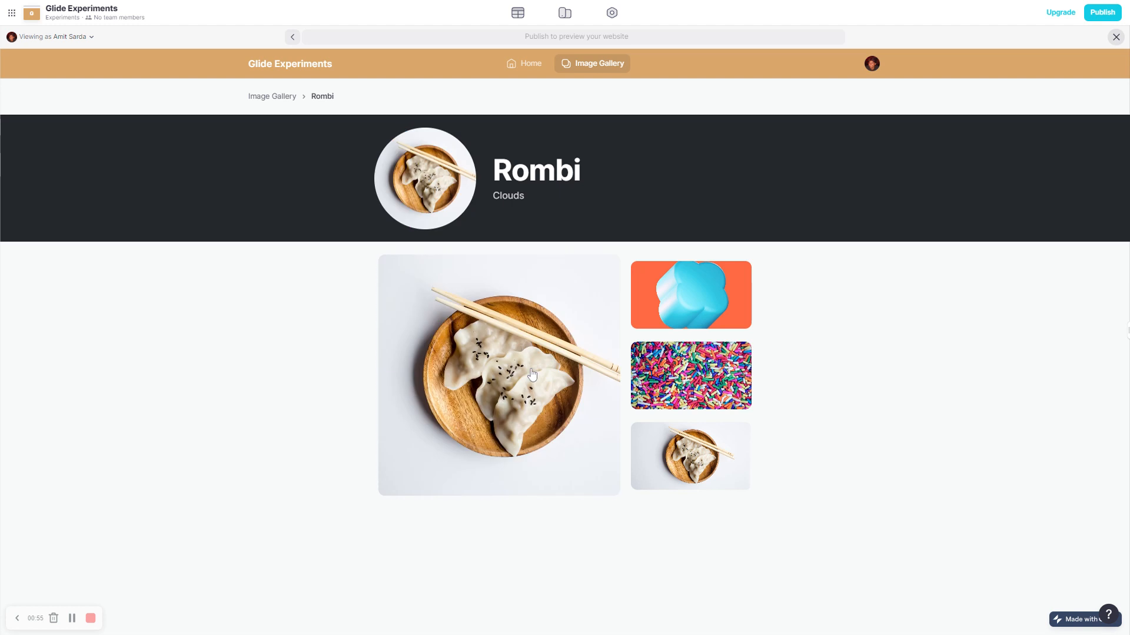
left_click(272, 95)
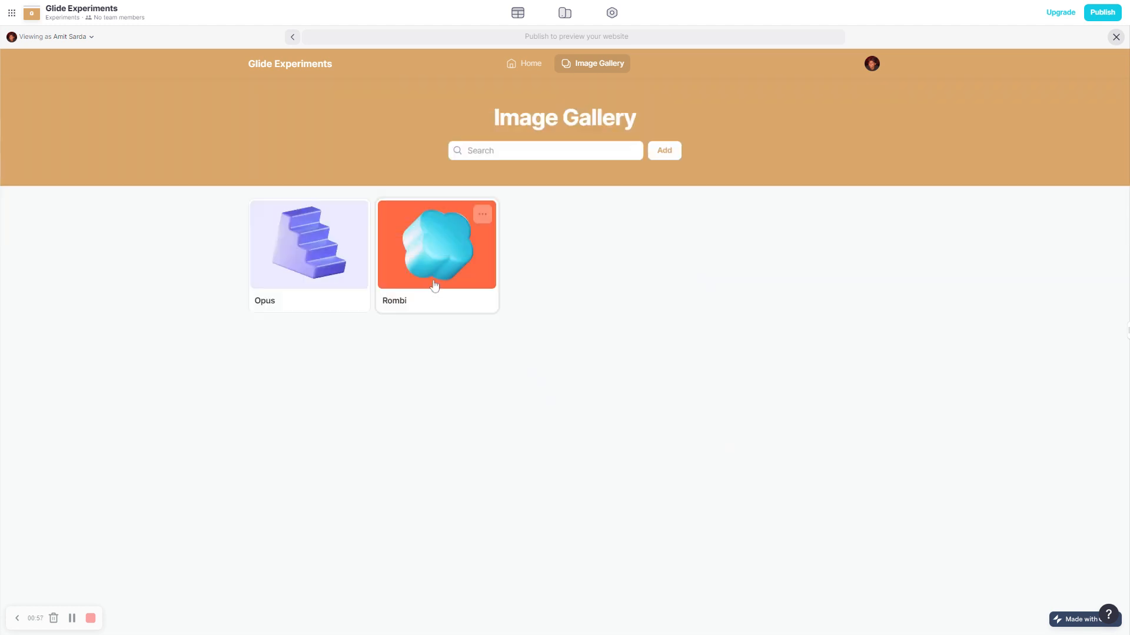
Open Opus's detail page and cycle its main image between the cat and stairs pictures
left_click(308, 244)
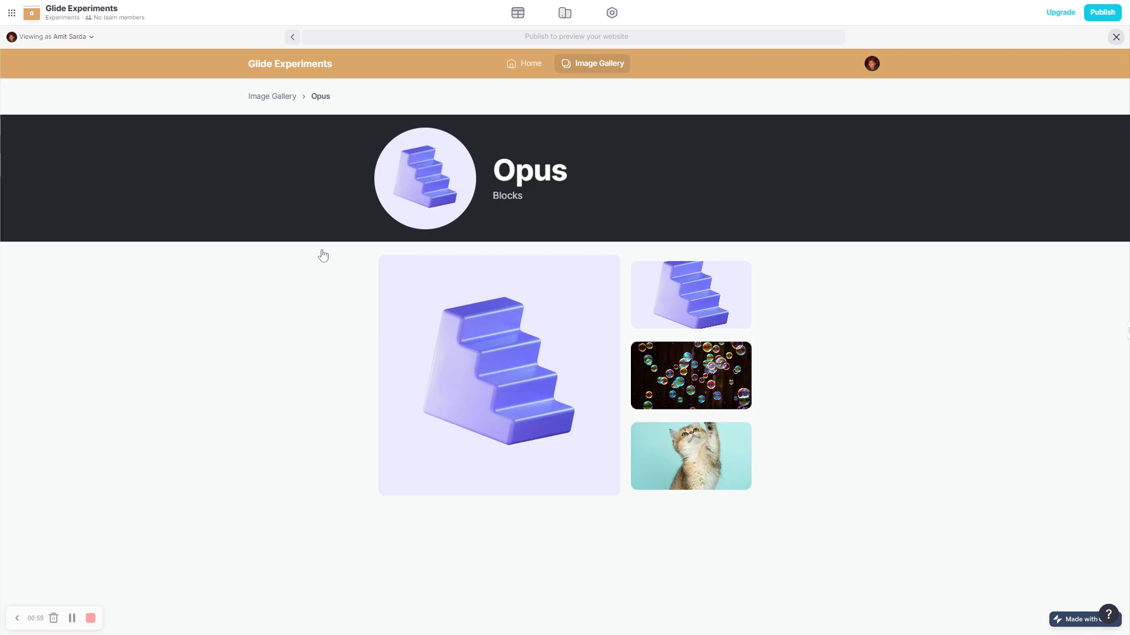
mouse_move(545, 394)
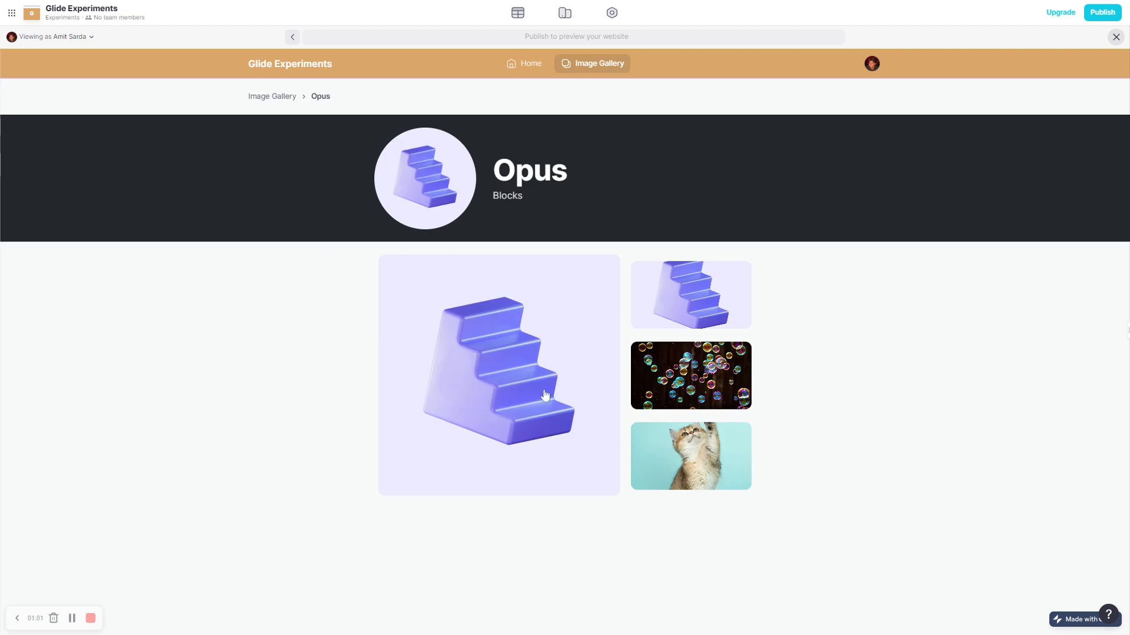
left_click(690, 454)
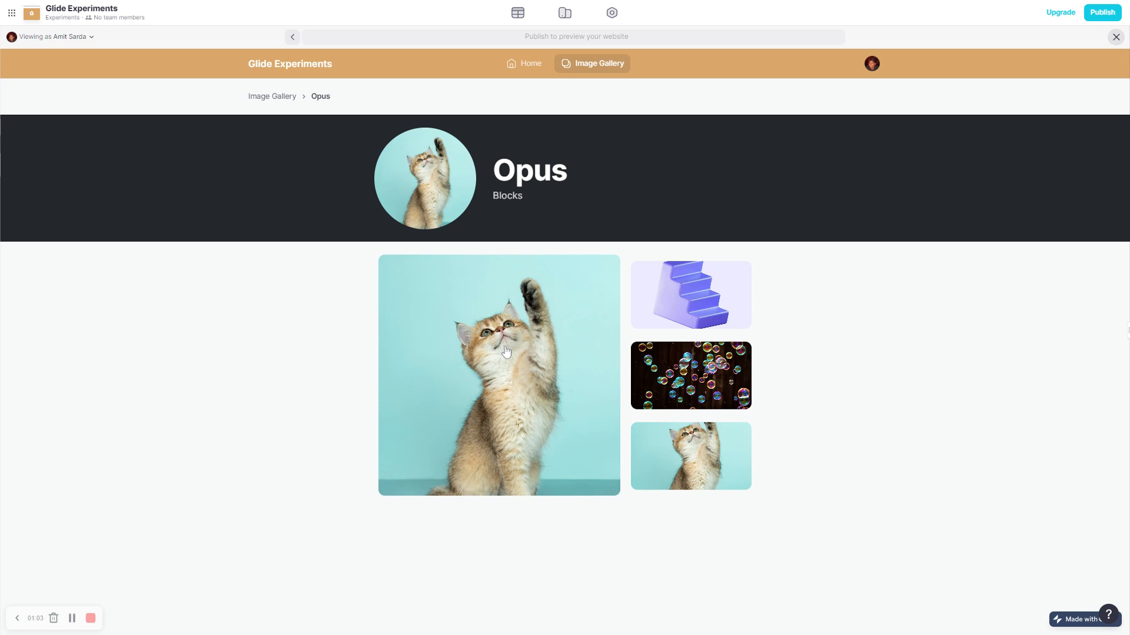
left_click(688, 294)
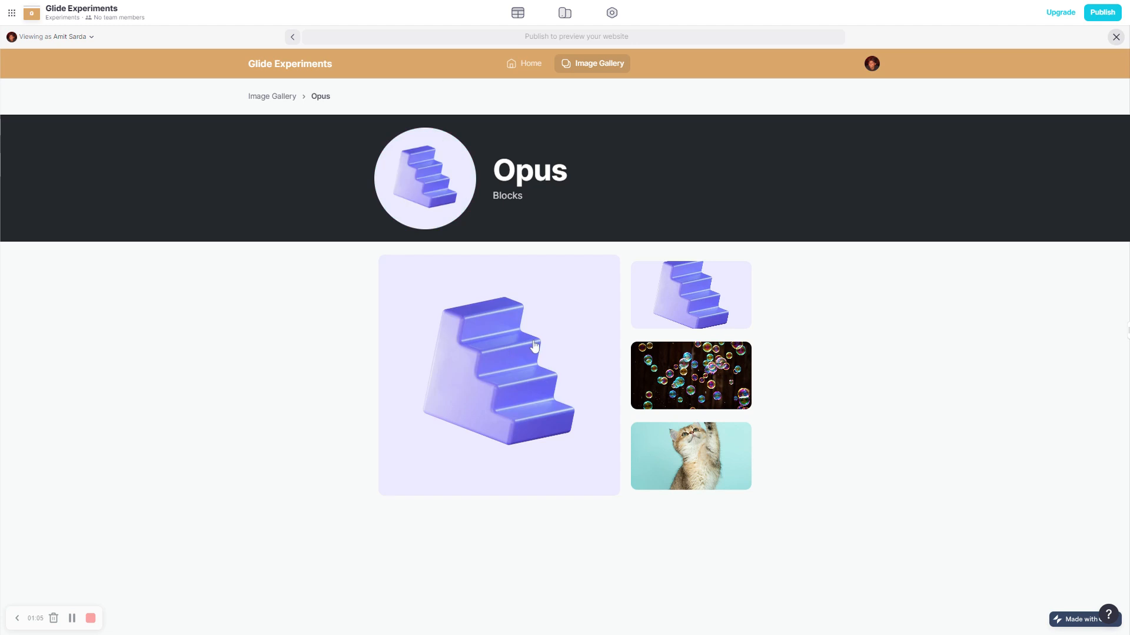
left_click(690, 455)
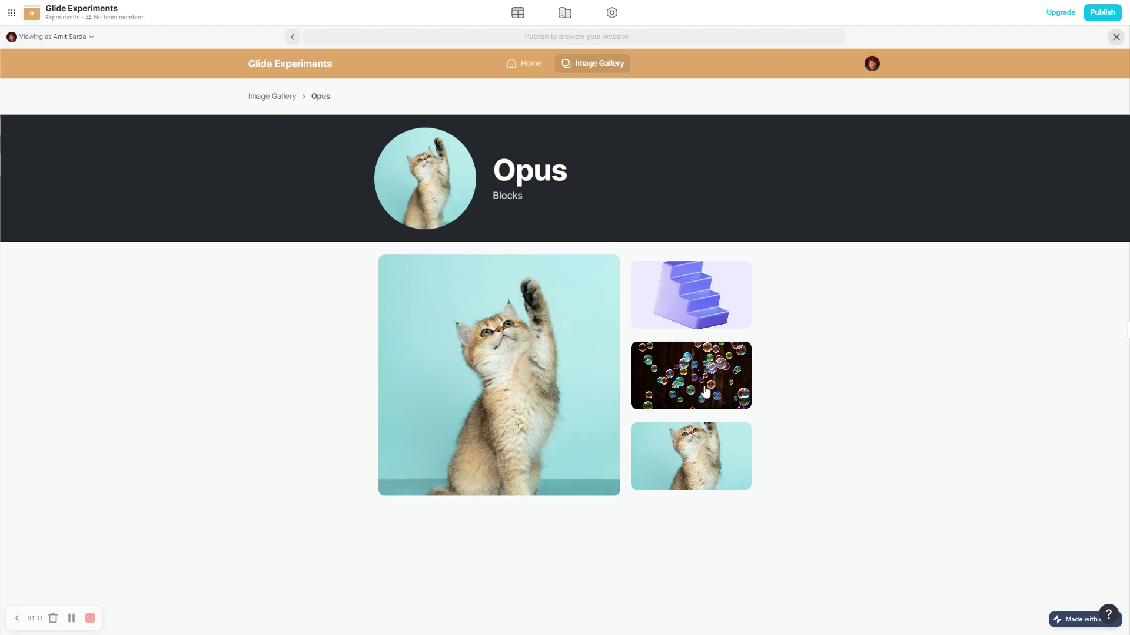
left_click(690, 293)
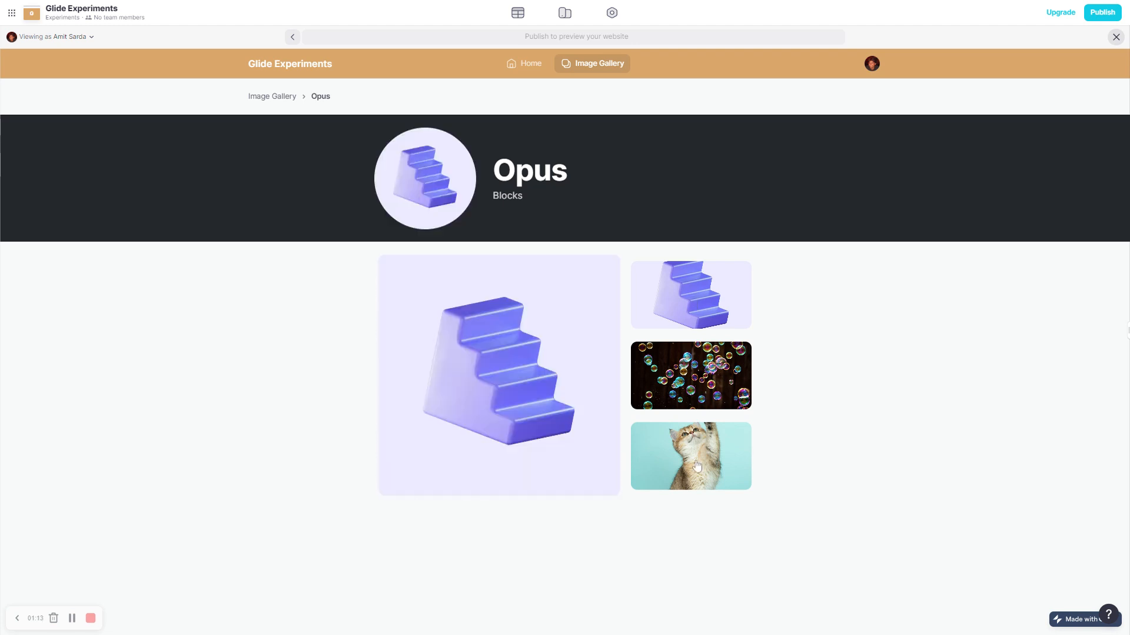
left_click(689, 455)
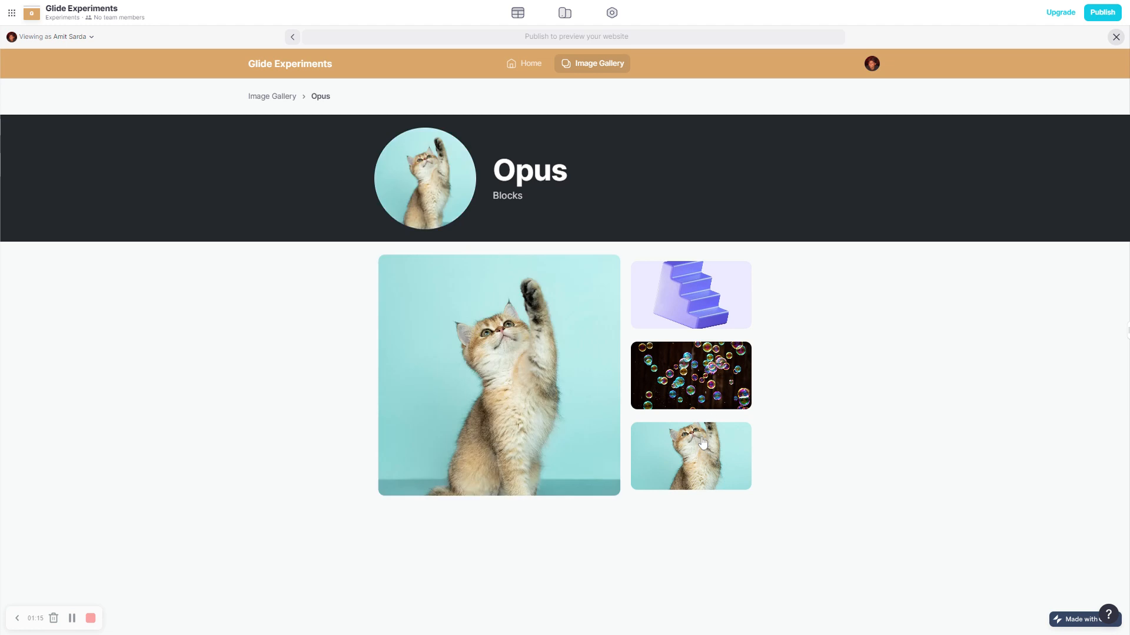
mouse_move(638, 411)
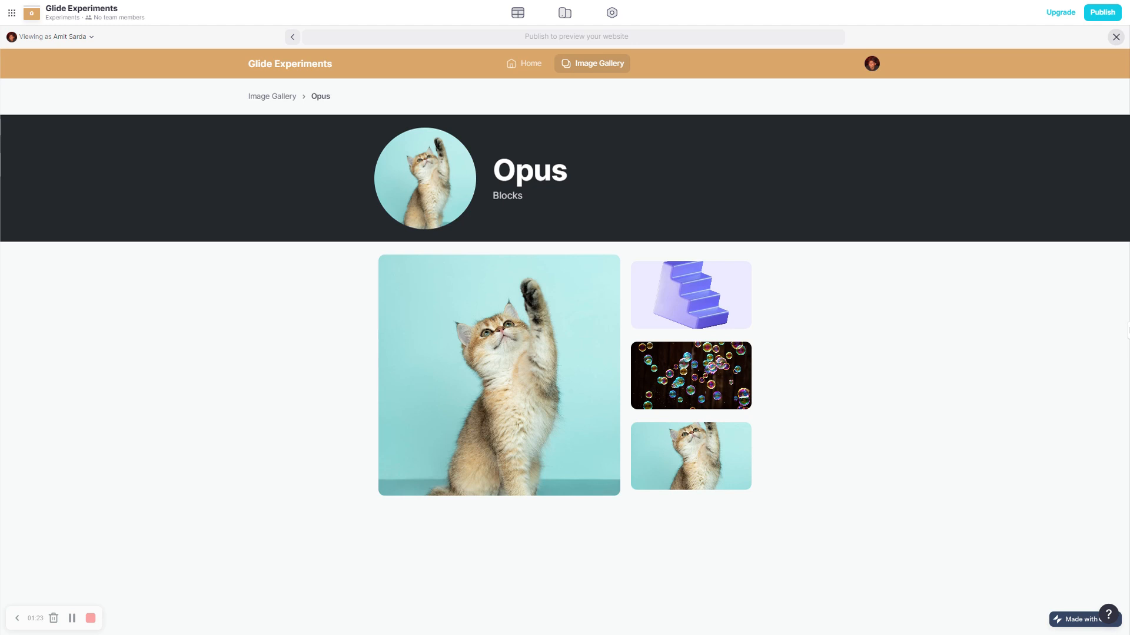
left_click(689, 293)
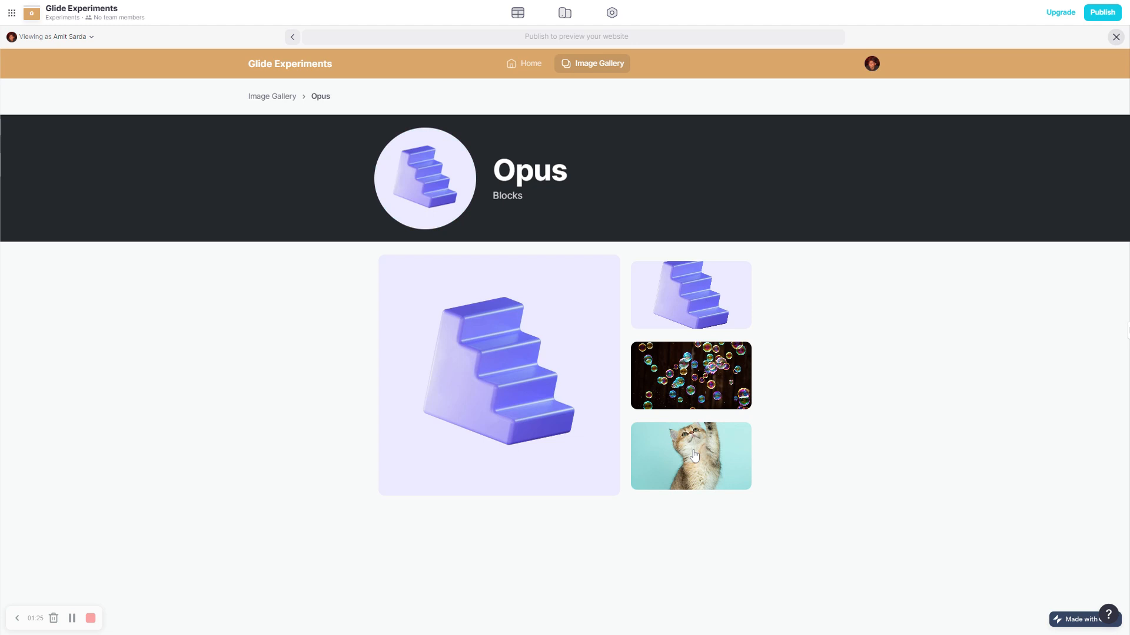
Return to the gallery list, visit Home, then reopen the Opus detail screen
left_click(272, 95)
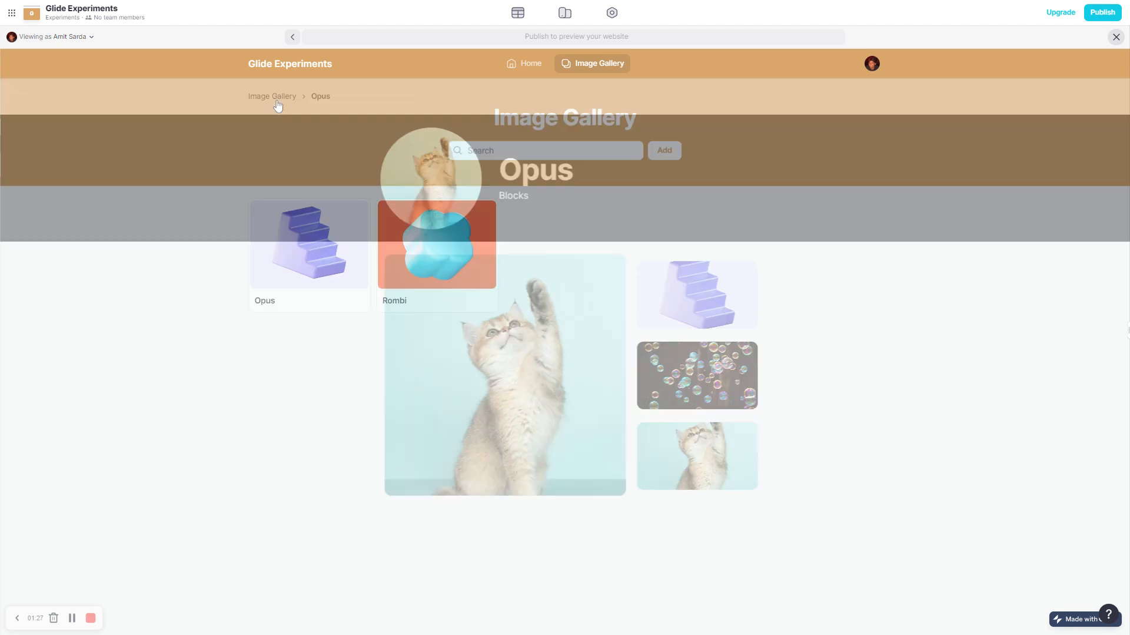
left_click(523, 64)
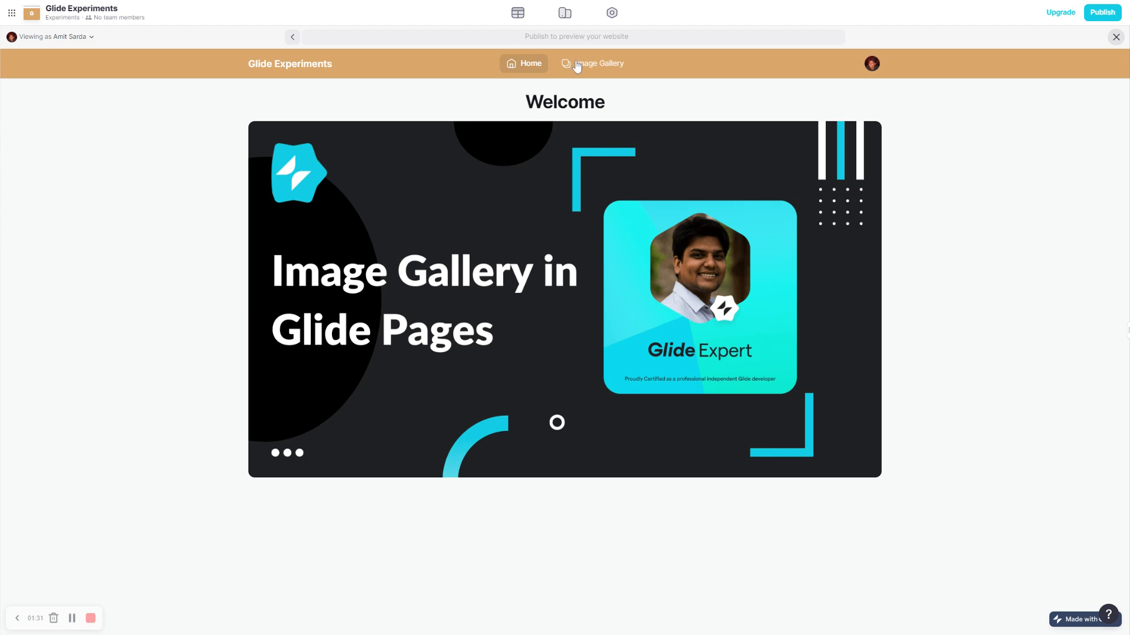
left_click(592, 64)
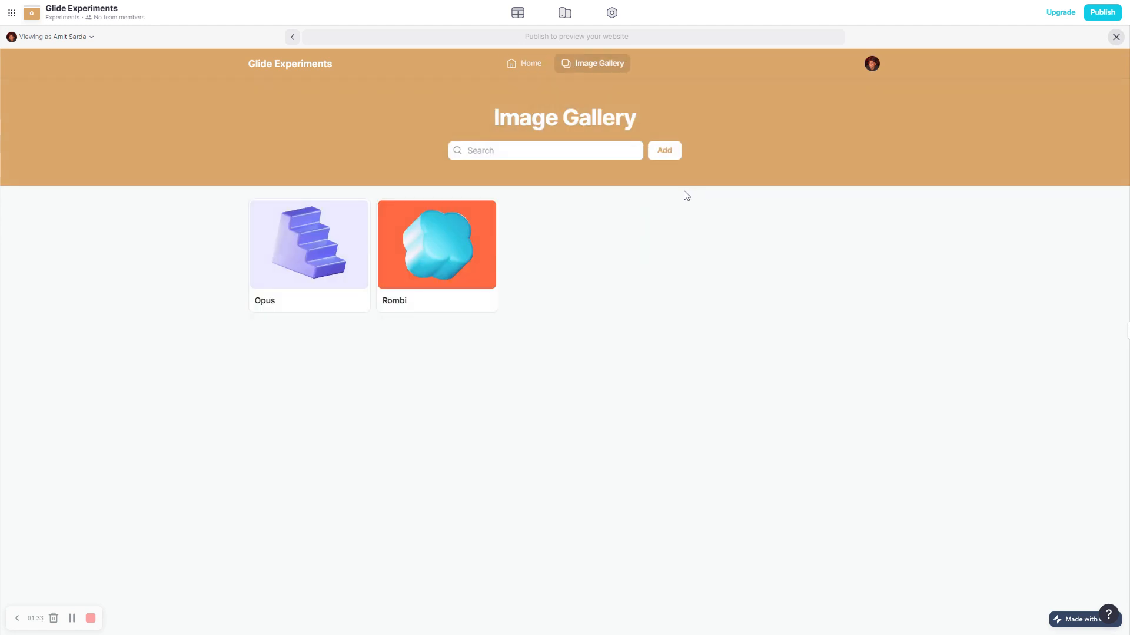
mouse_move(539, 242)
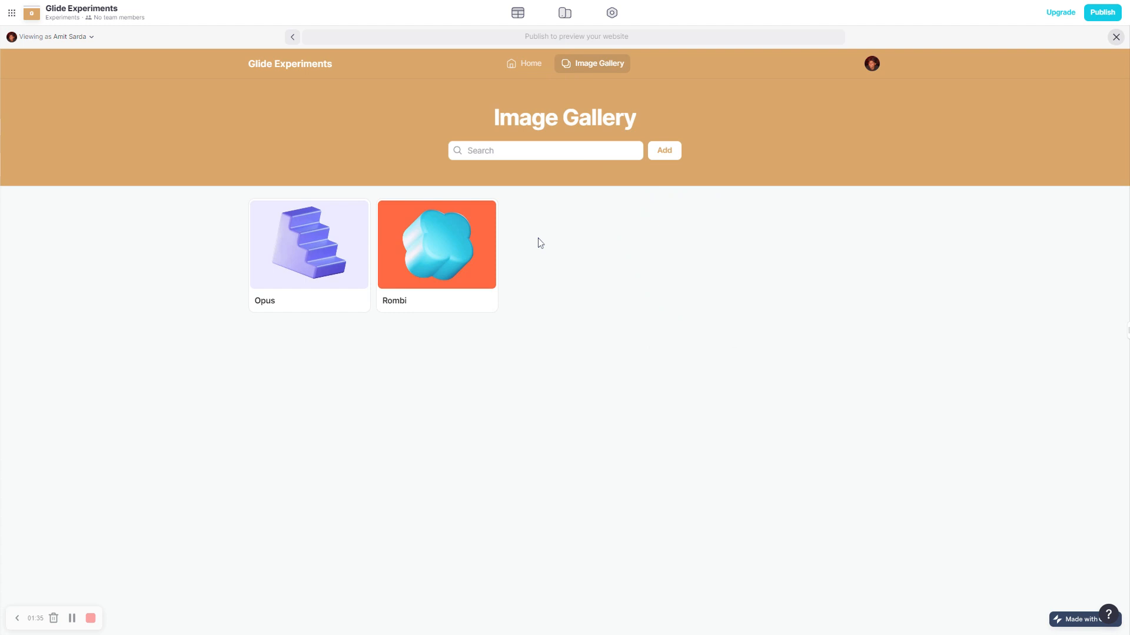
left_click(308, 244)
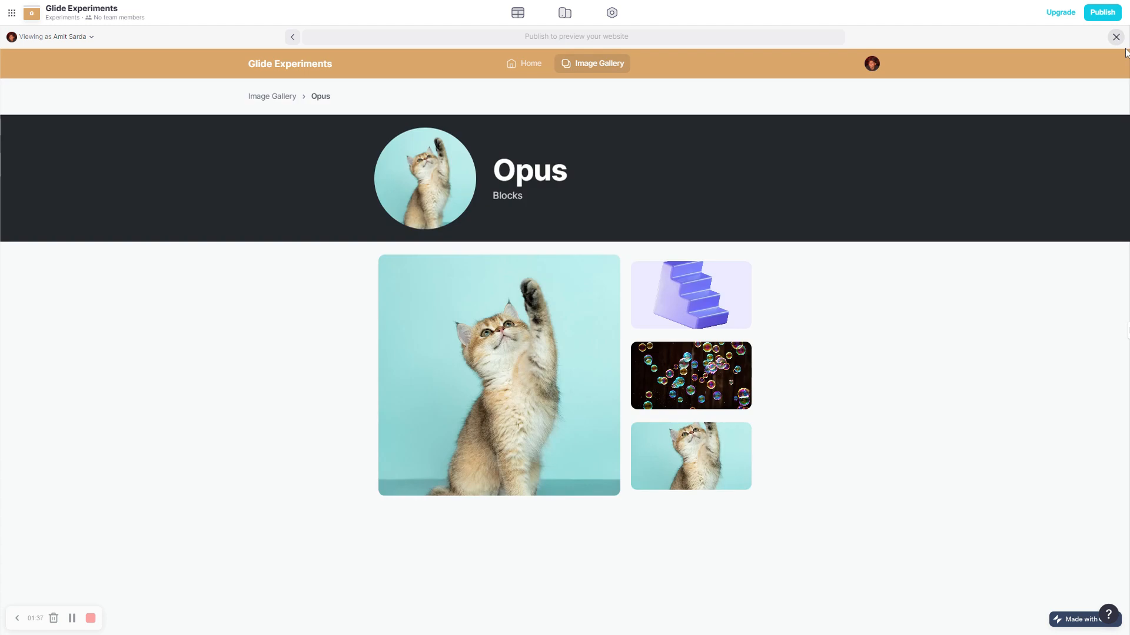
mouse_move(731, 360)
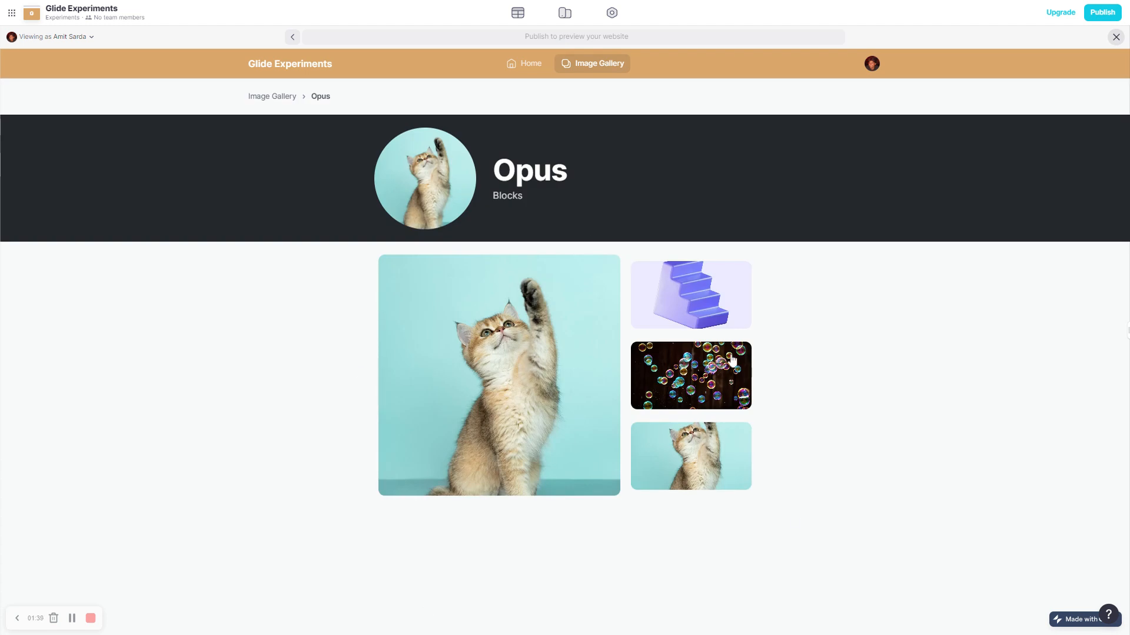
mouse_move(580, 308)
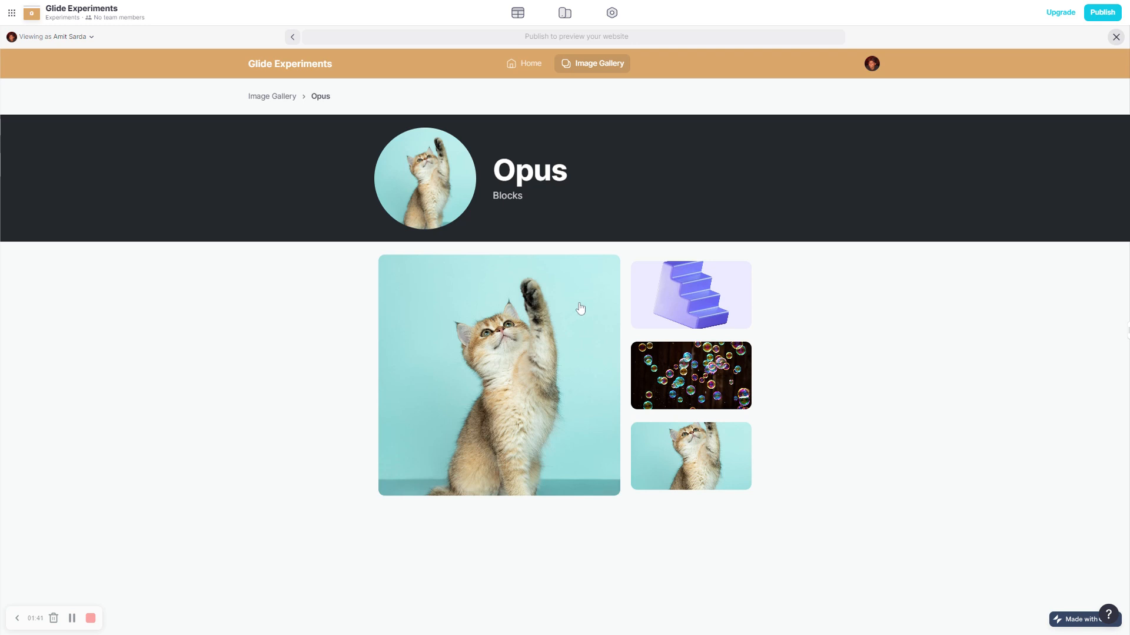
Leave the preview and select the large main image inside the gallery container
left_click(576, 11)
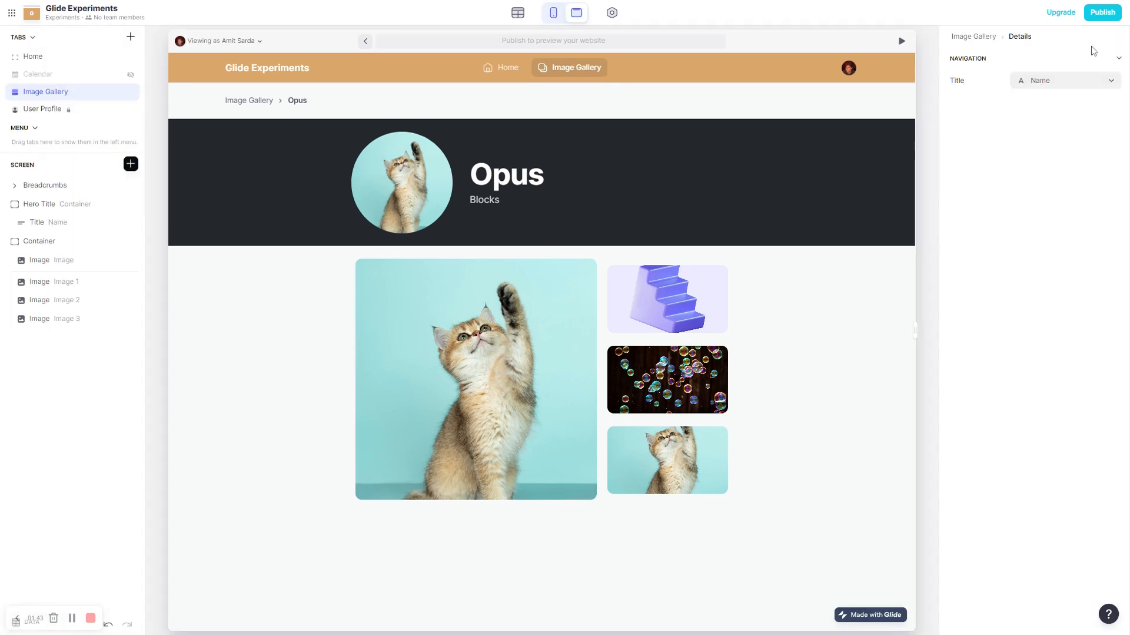
mouse_move(241, 168)
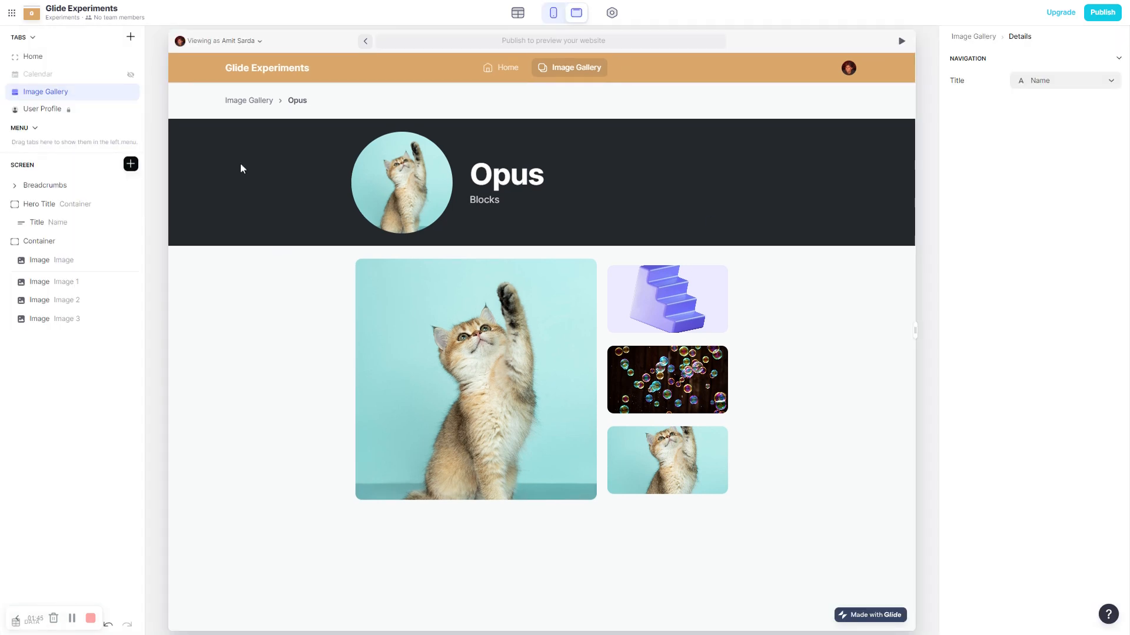
left_click(39, 241)
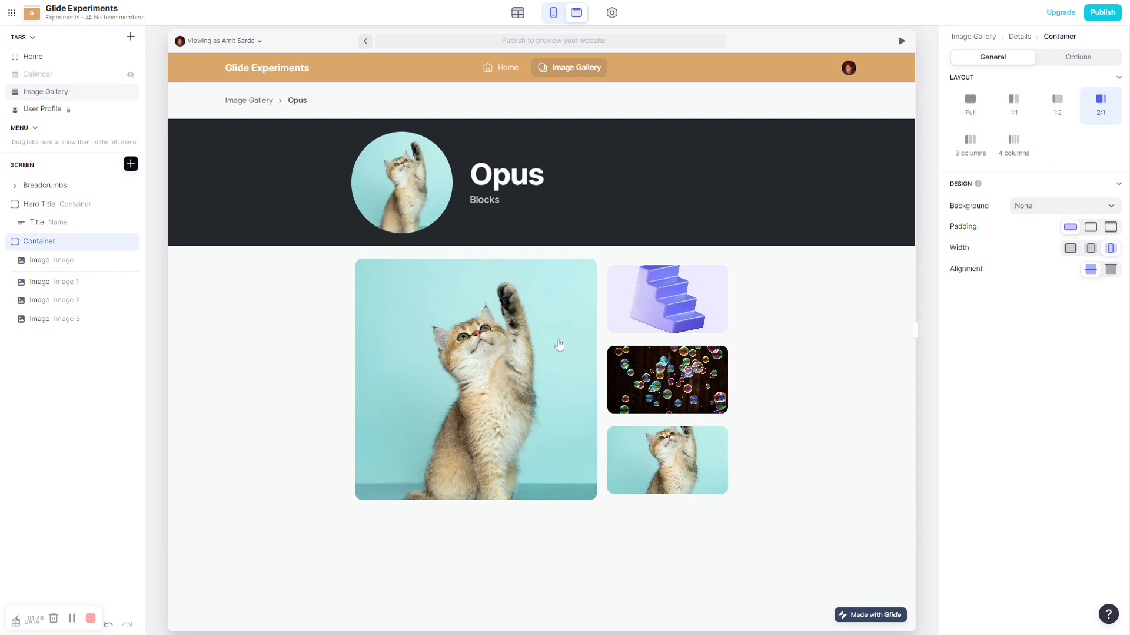
left_click(53, 259)
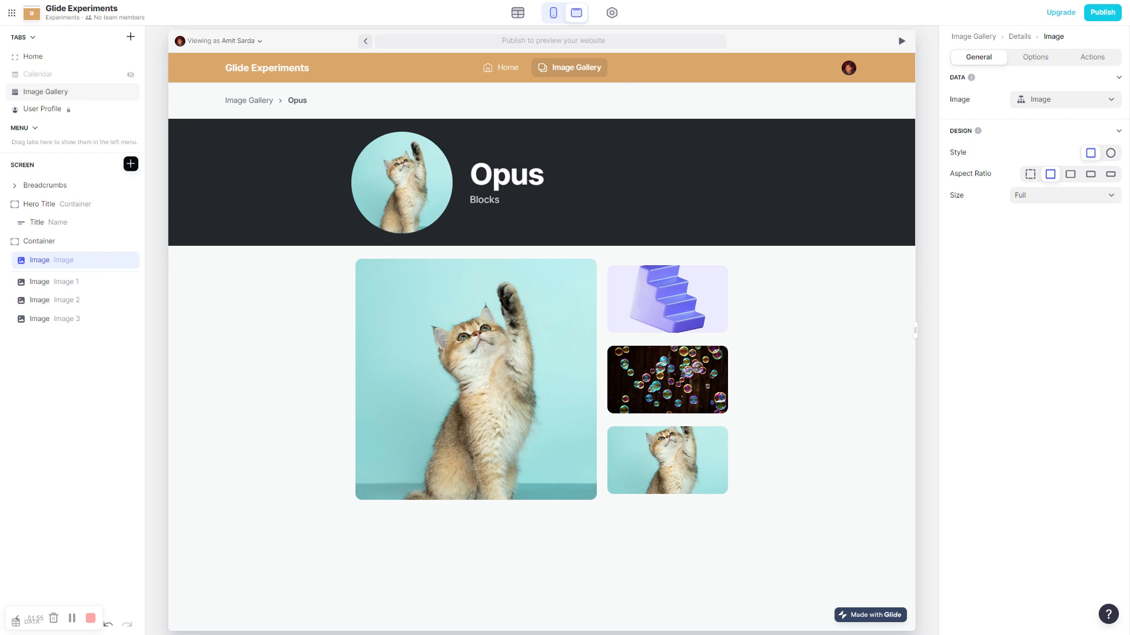
mouse_move(629, 498)
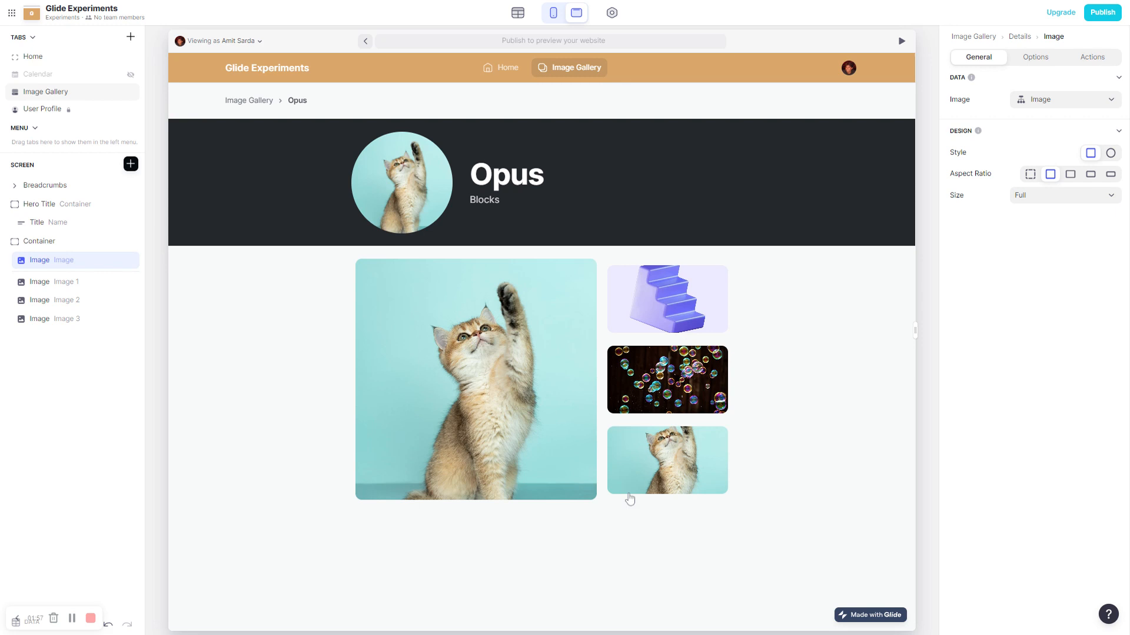
mouse_move(86, 350)
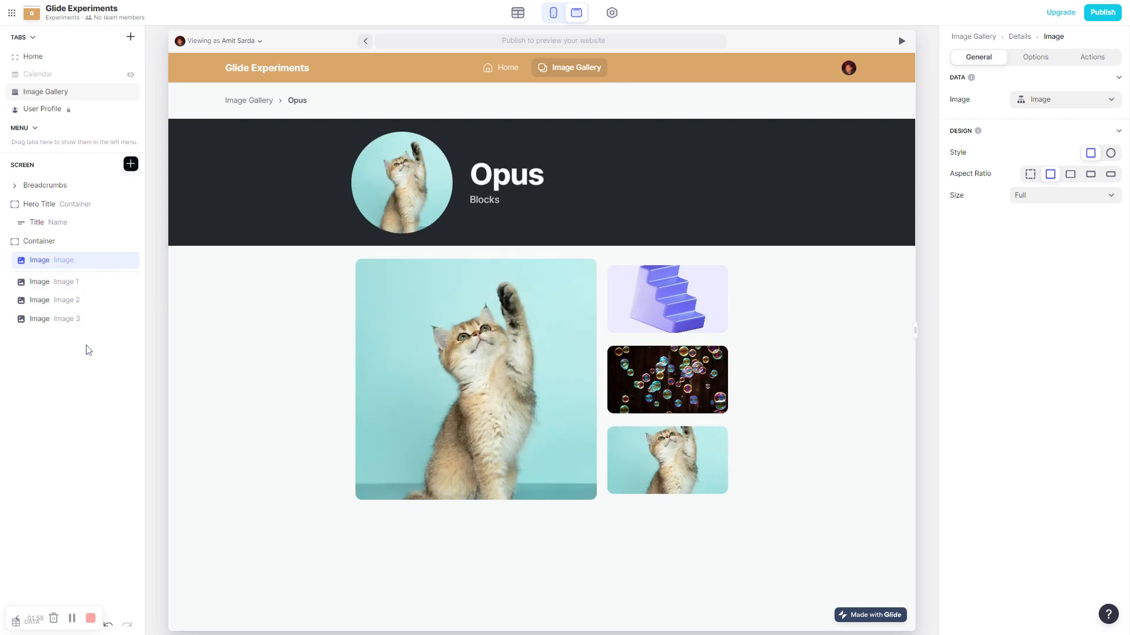
mouse_move(377, 337)
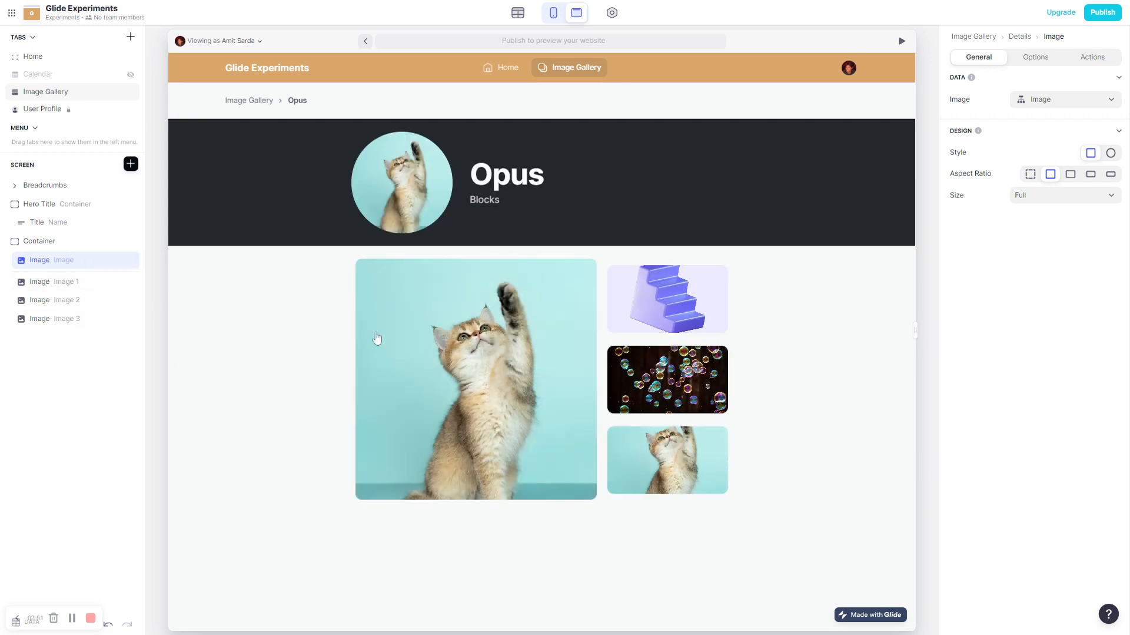
mouse_move(622, 386)
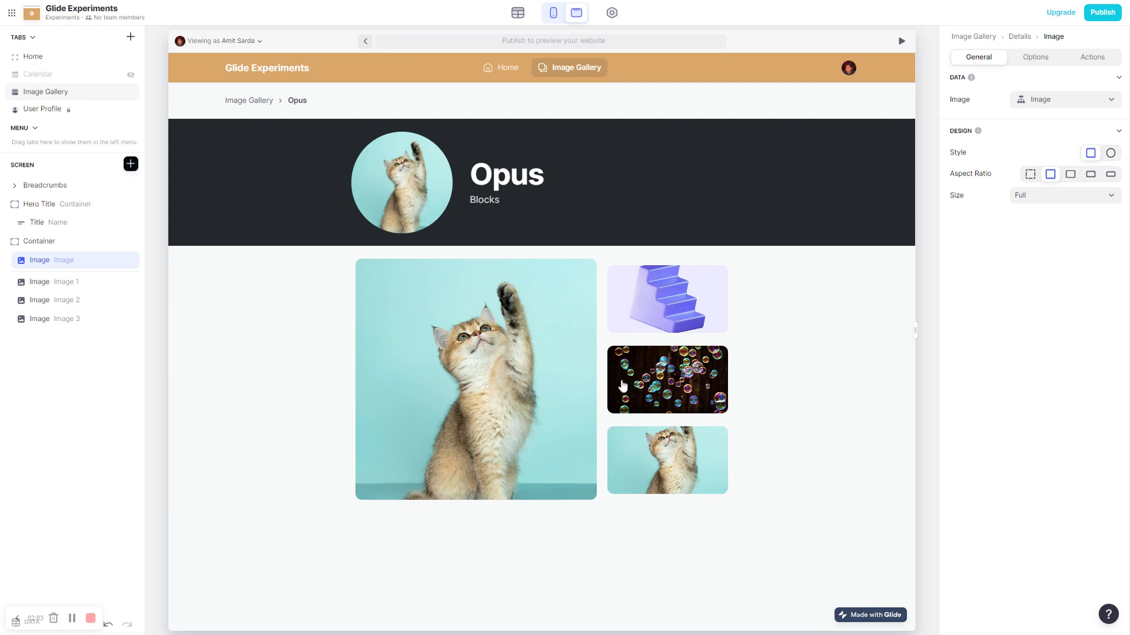
mouse_move(612, 498)
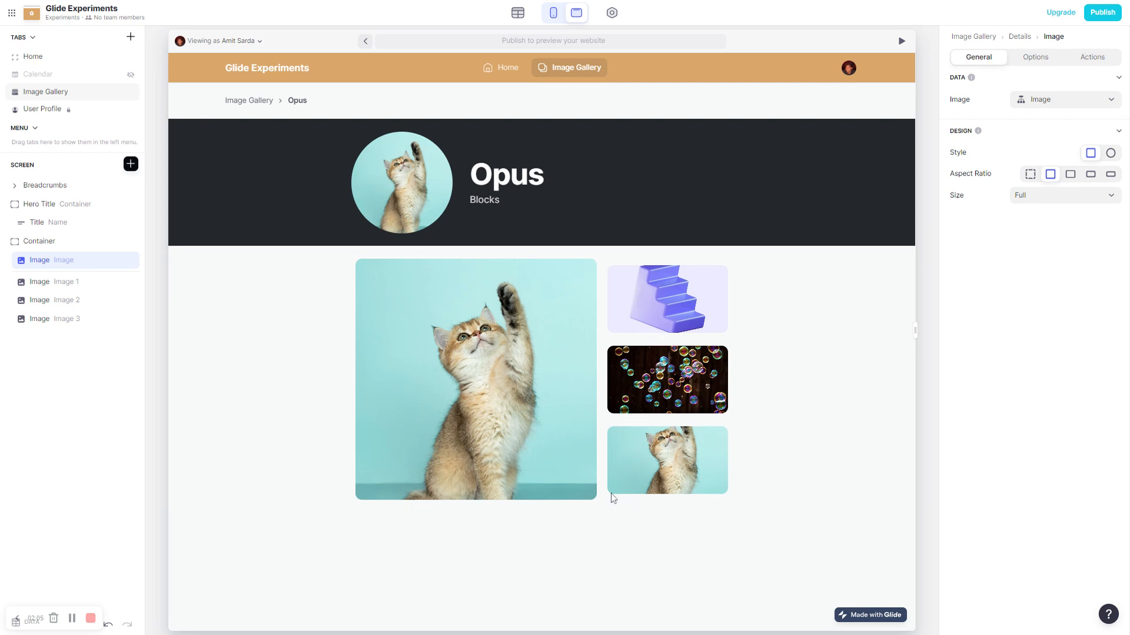
mouse_move(615, 486)
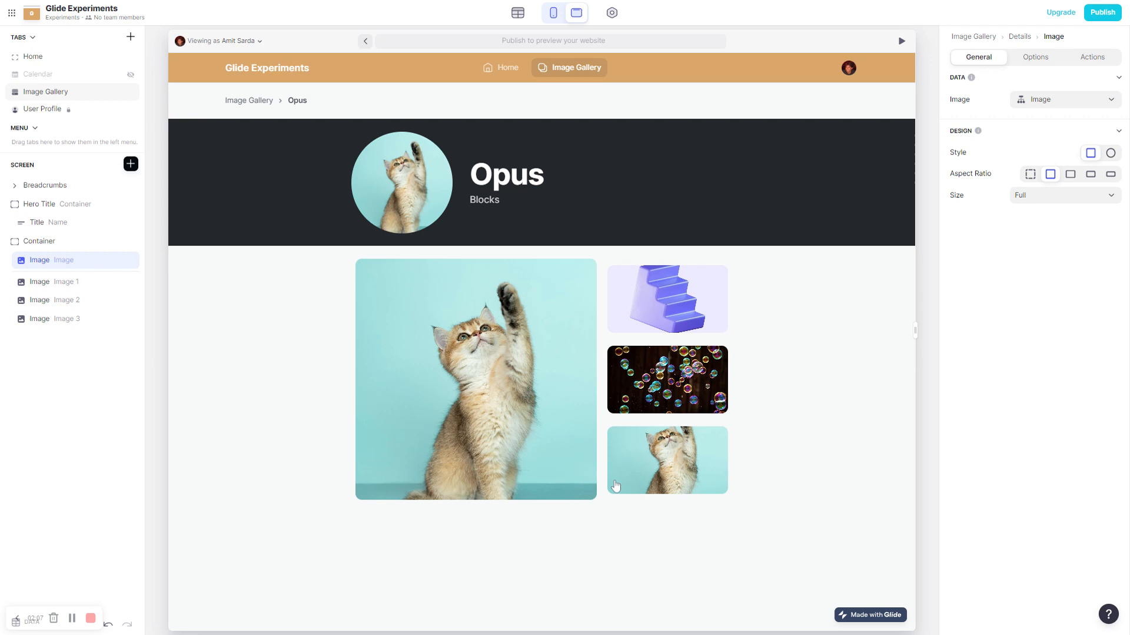
mouse_move(616, 476)
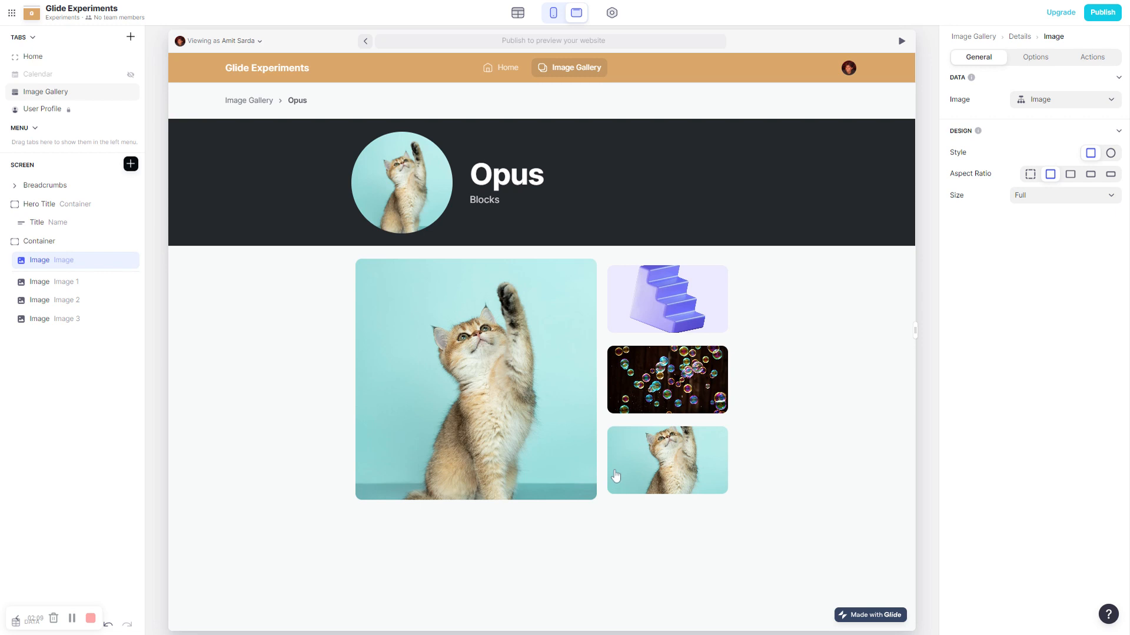
mouse_move(518, 12)
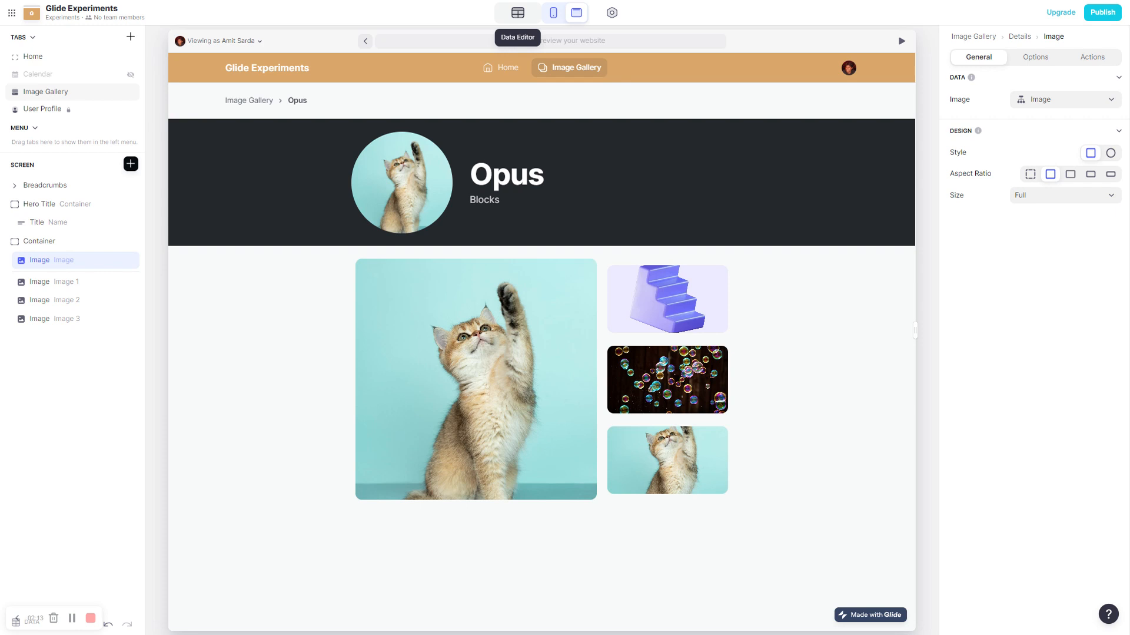
mouse_move(518, 13)
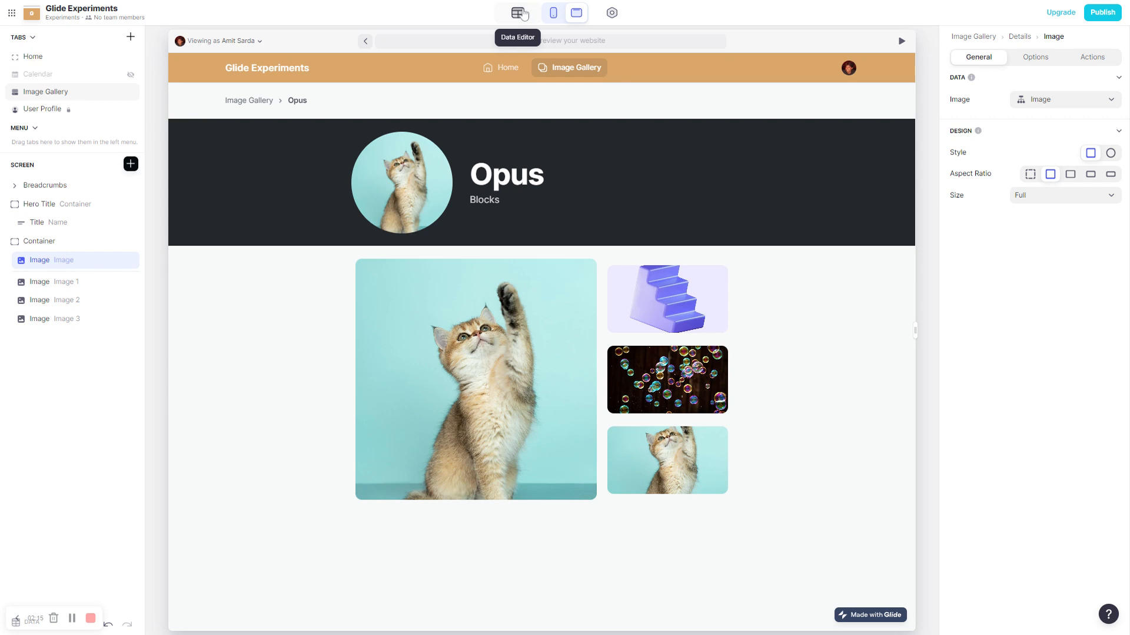
Switch to the data editor showing the Campaigns table with Opus and Rombi rows
left_click(518, 13)
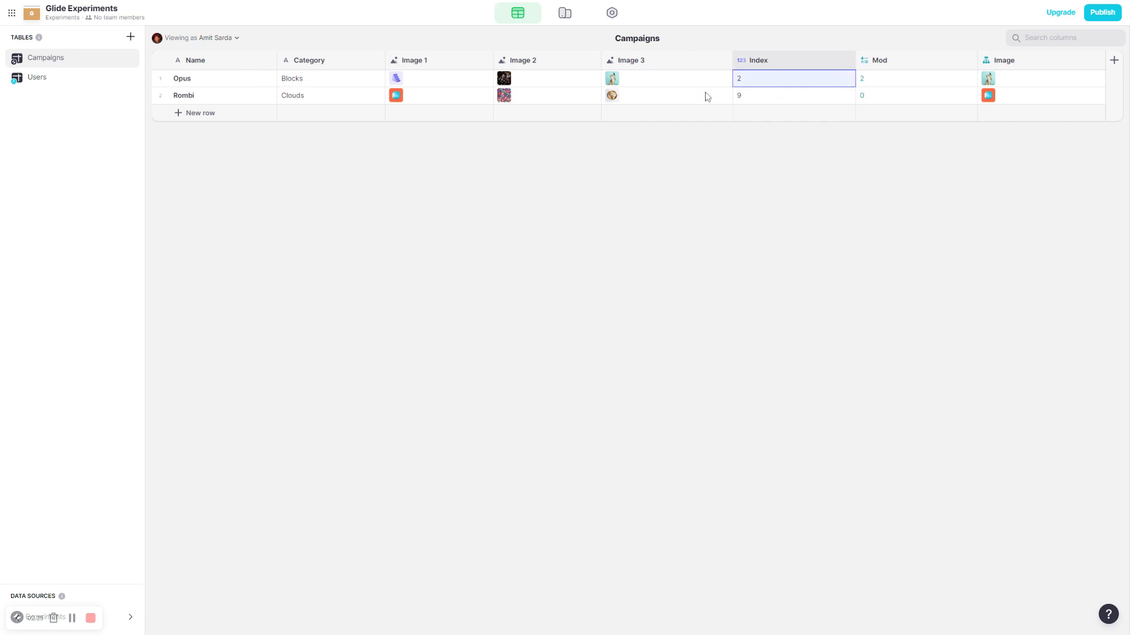
mouse_move(769, 94)
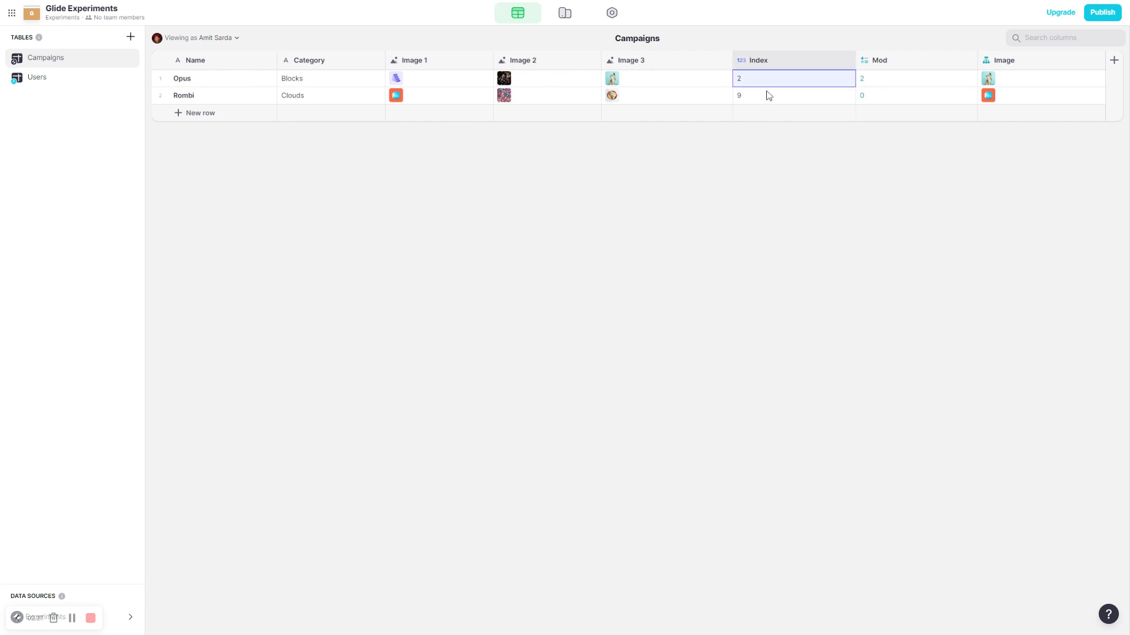
mouse_move(841, 116)
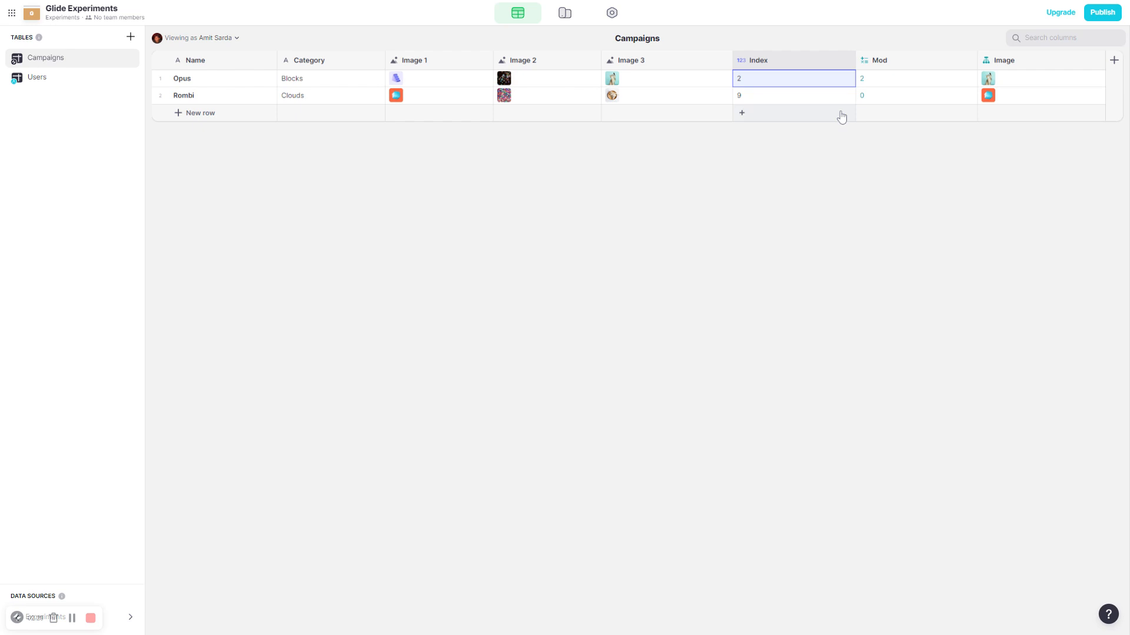
mouse_move(808, 82)
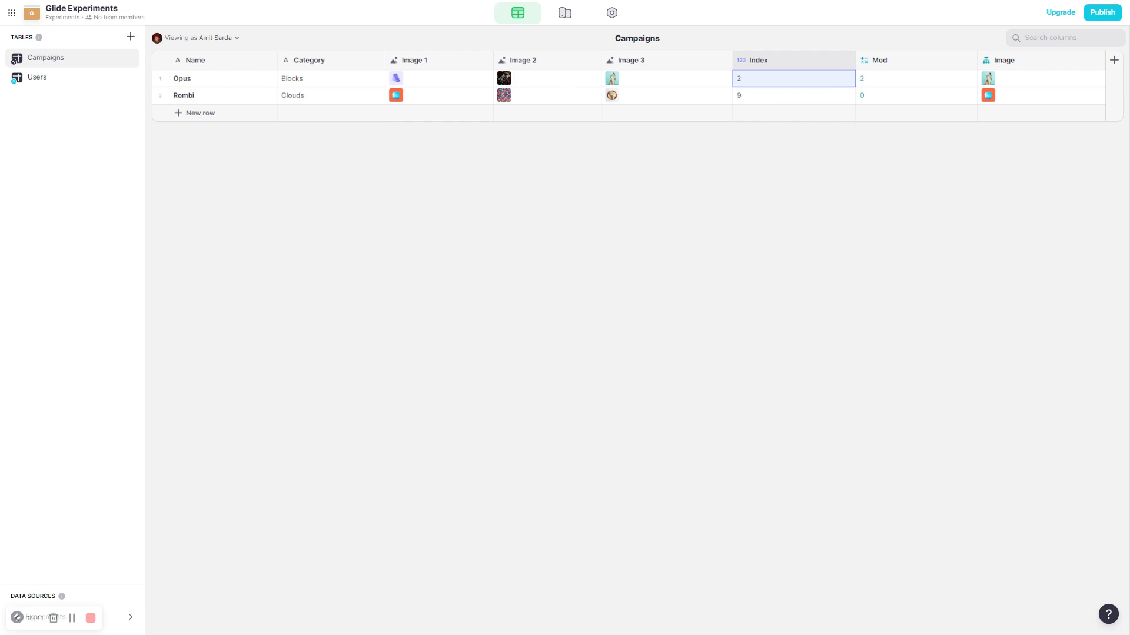
mouse_move(767, 102)
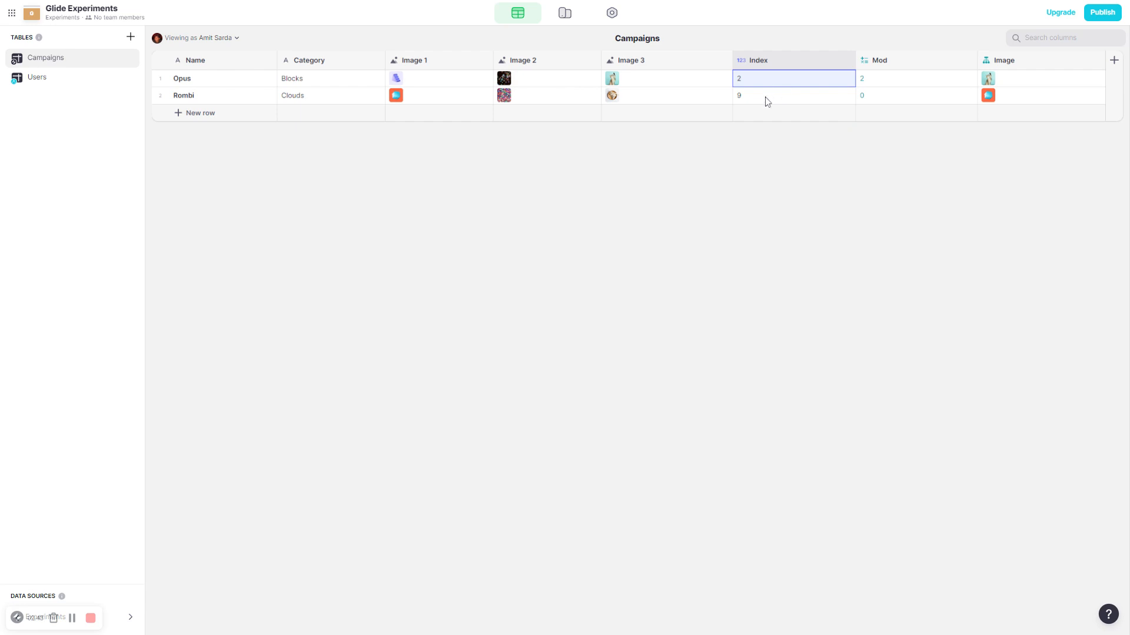
mouse_move(783, 318)
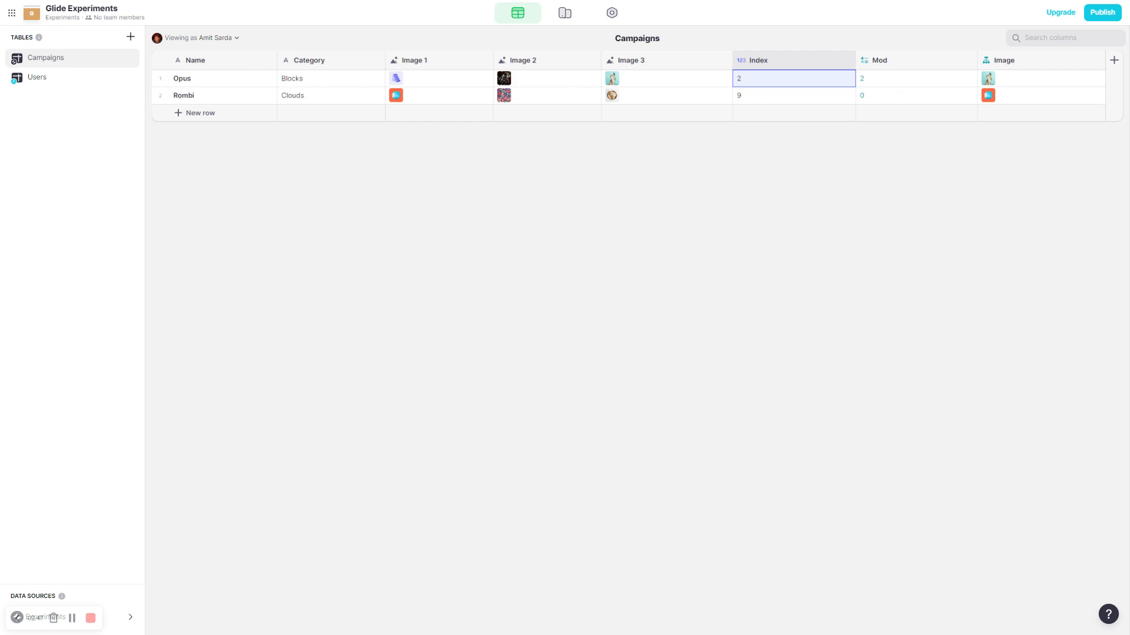
mouse_move(892, 180)
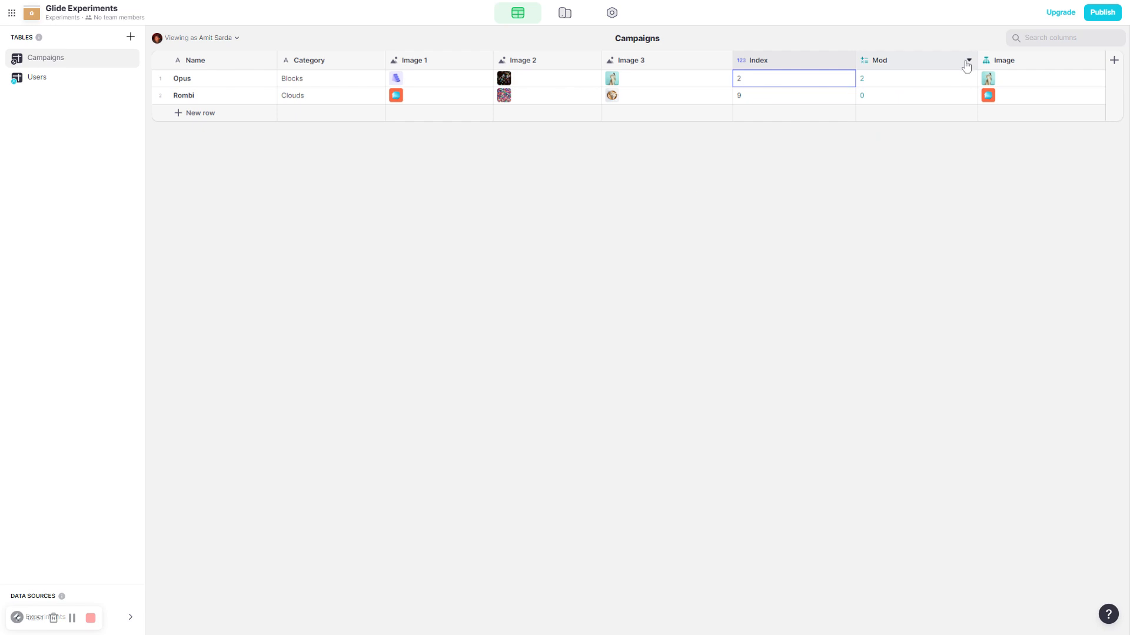
Review the Mod column's MOD(A,3) formula with A replaced by Index
left_click(968, 60)
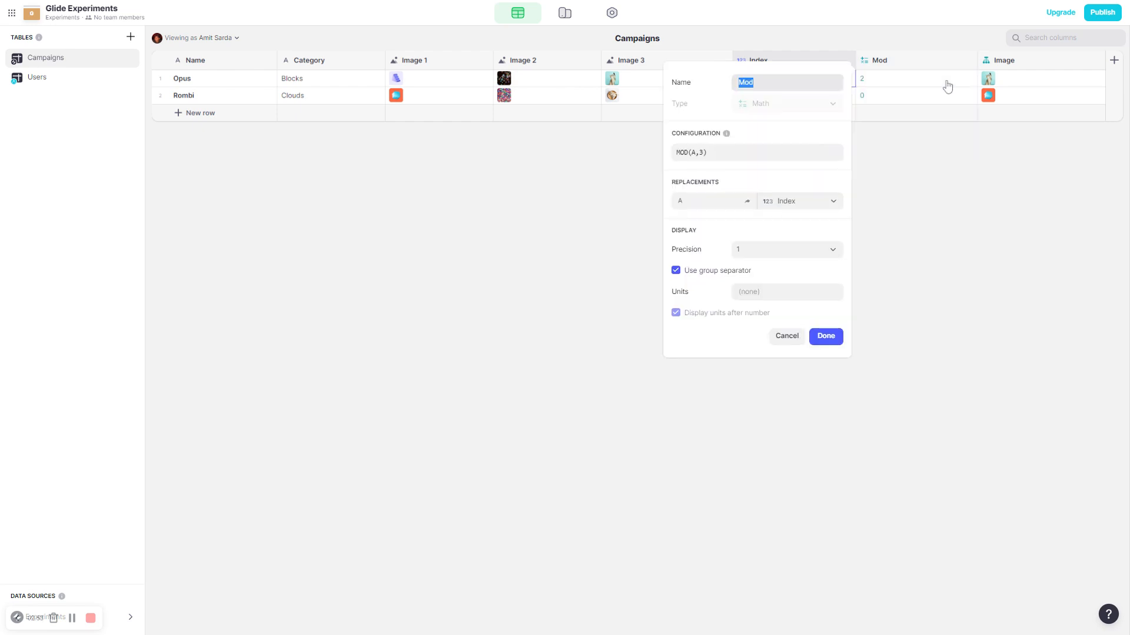
mouse_move(715, 173)
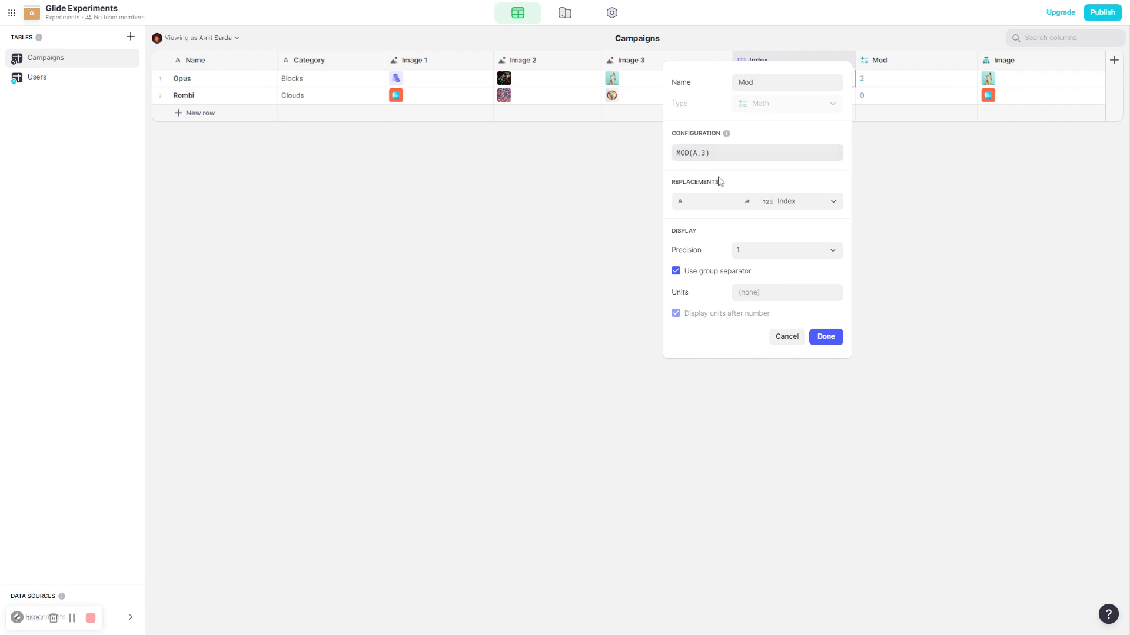
mouse_move(805, 310)
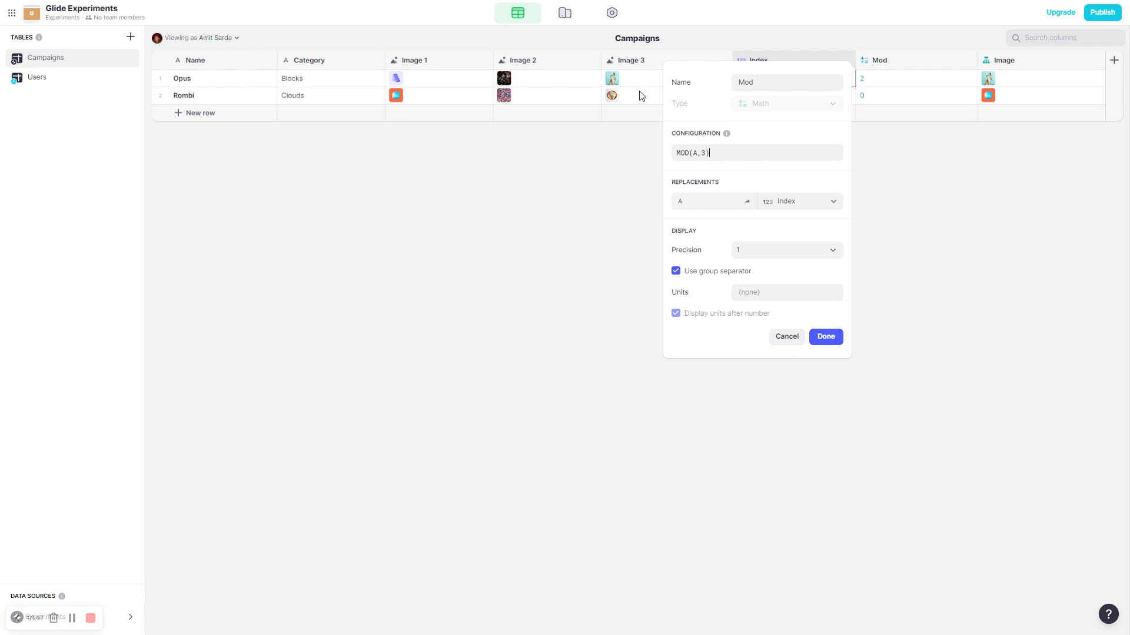
double_click(705, 152)
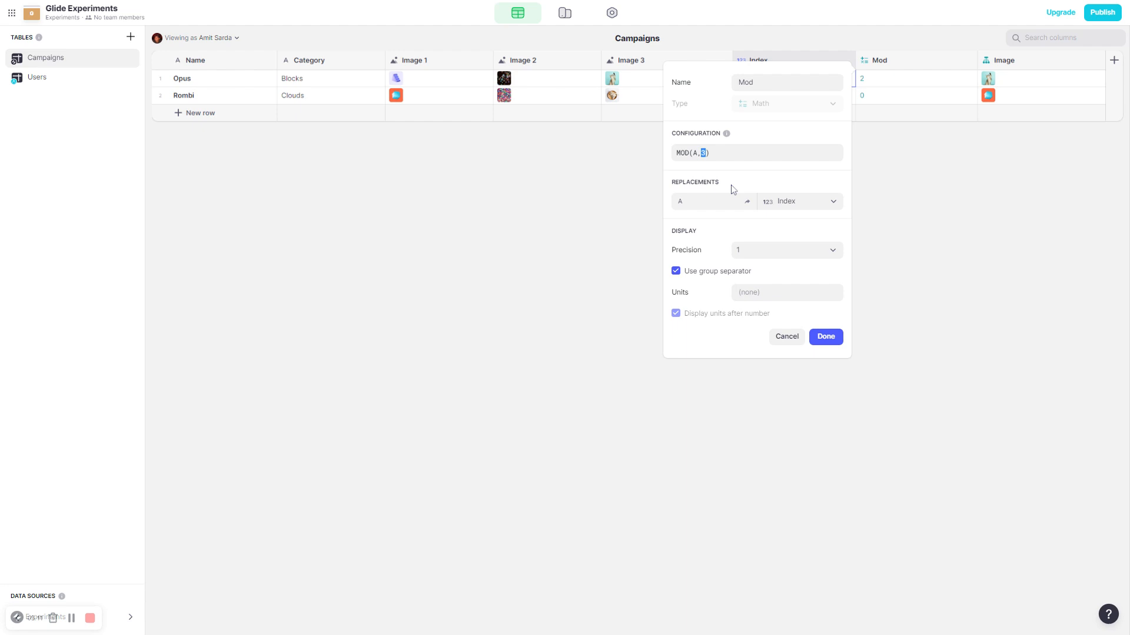
mouse_move(787, 336)
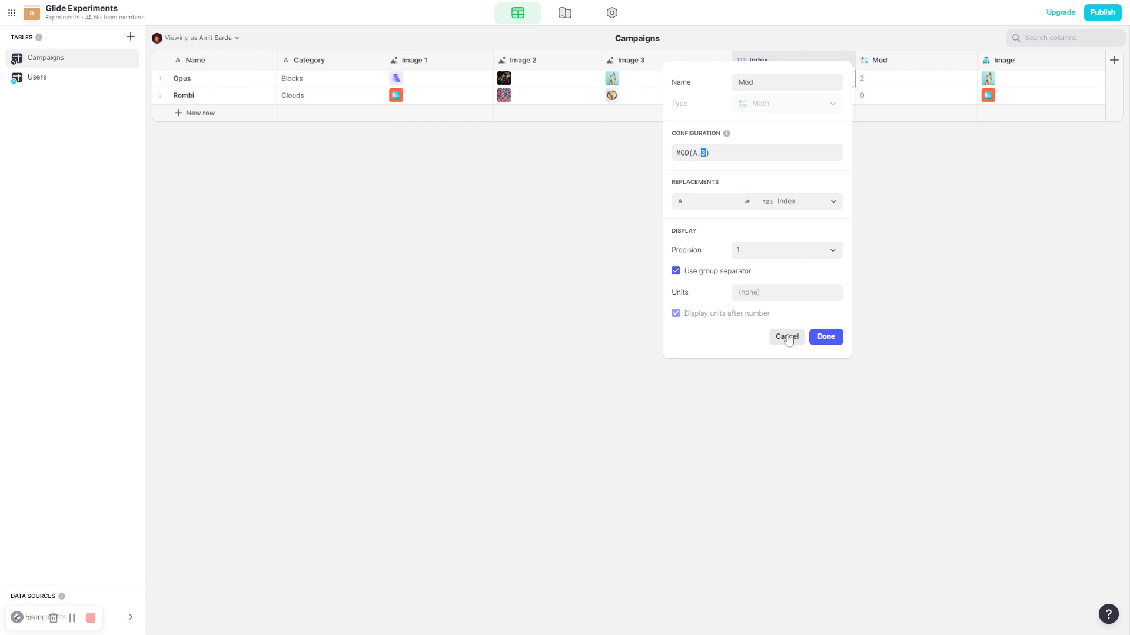
mouse_move(784, 346)
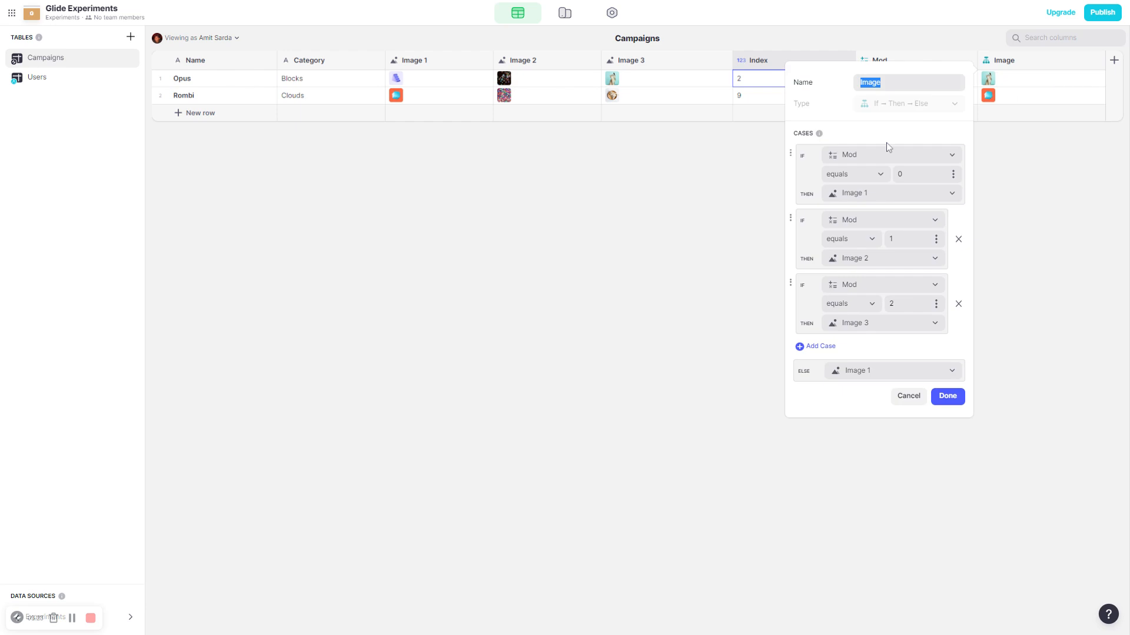
mouse_move(898, 214)
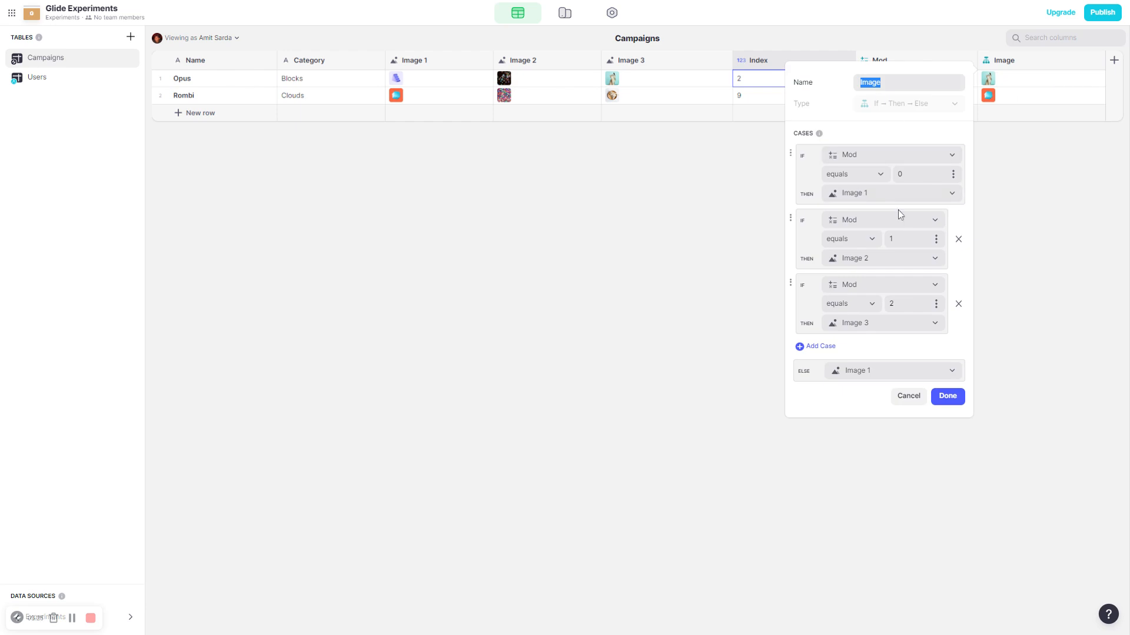
mouse_move(855, 189)
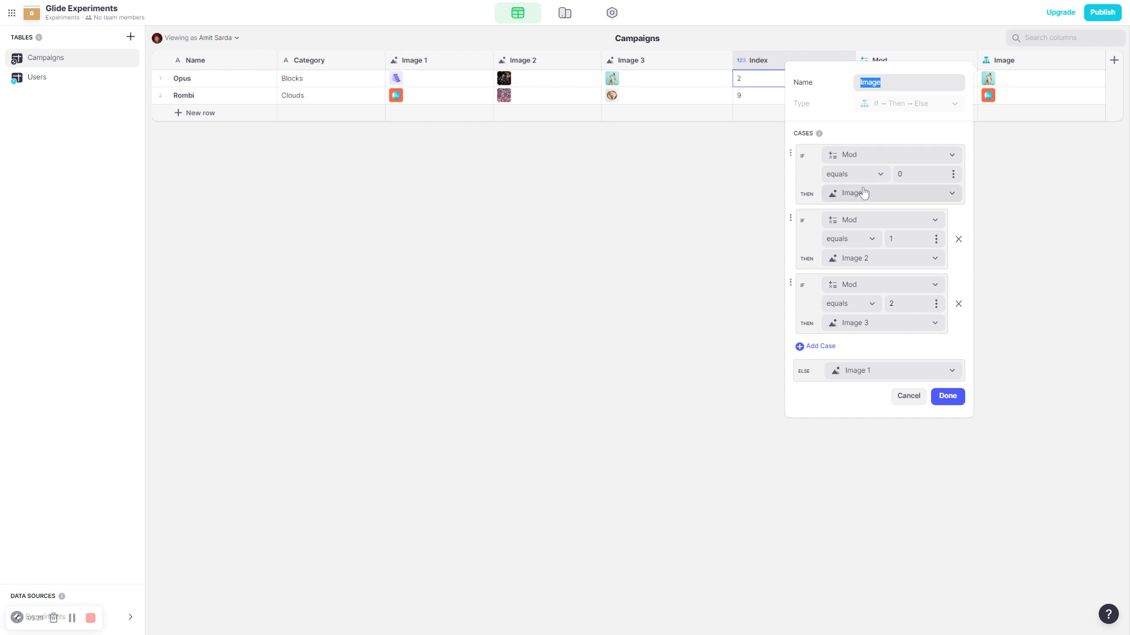
mouse_move(891, 193)
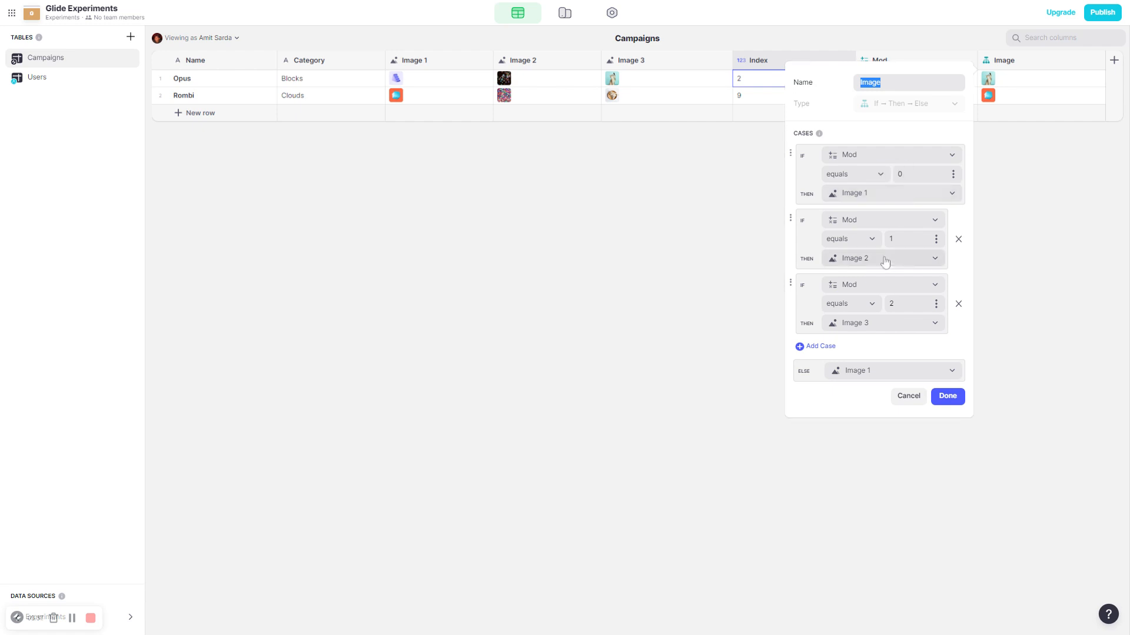
mouse_move(931, 334)
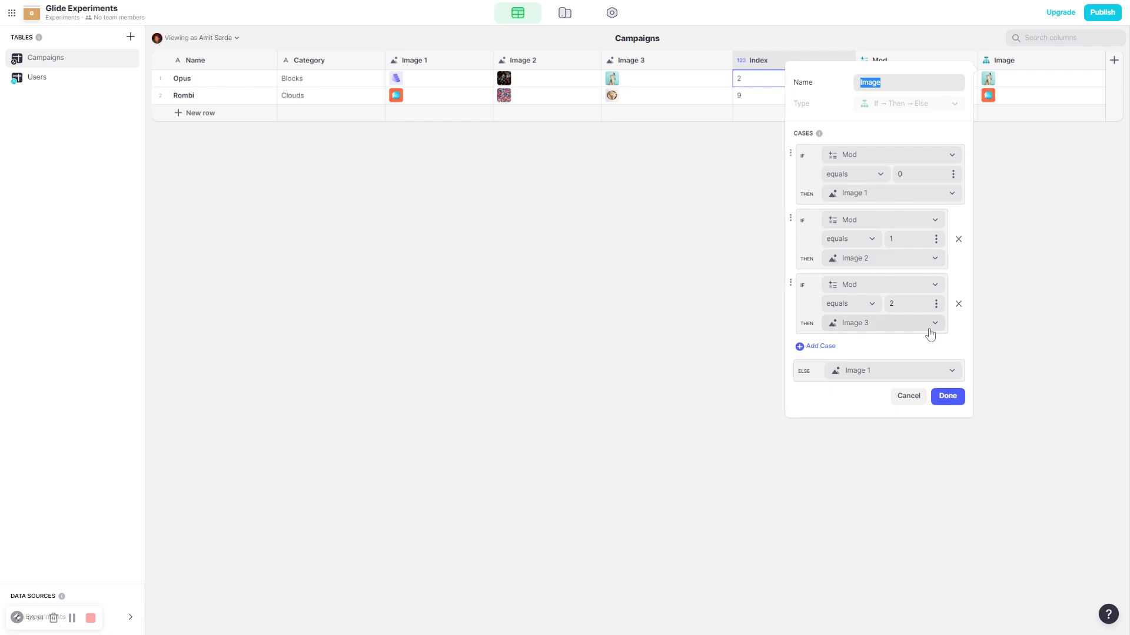
mouse_move(896, 351)
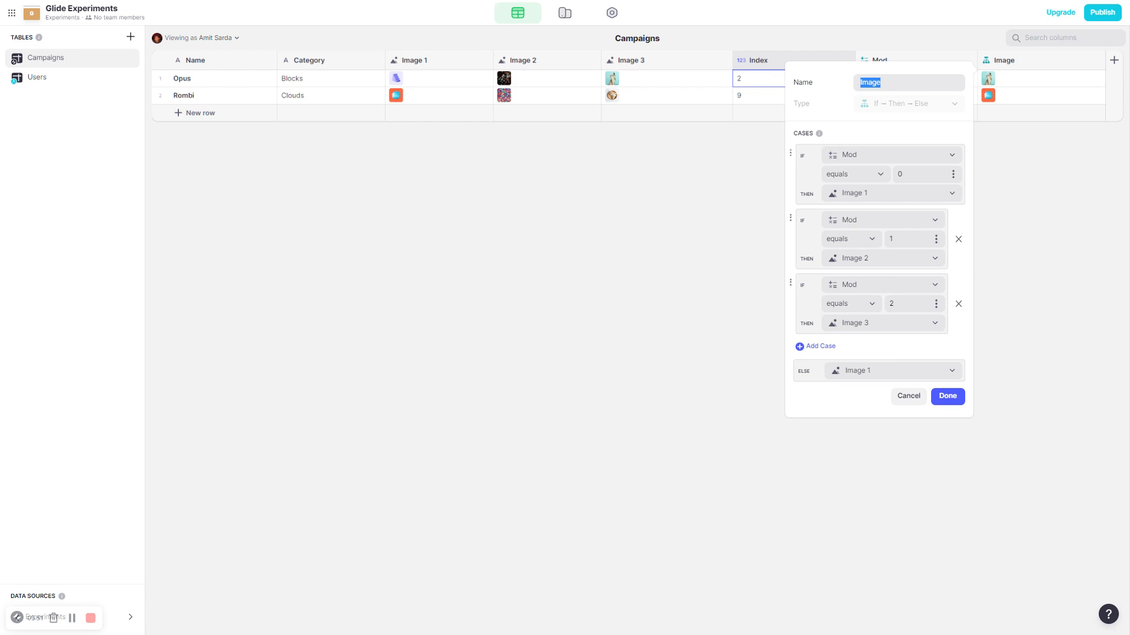
mouse_move(917, 368)
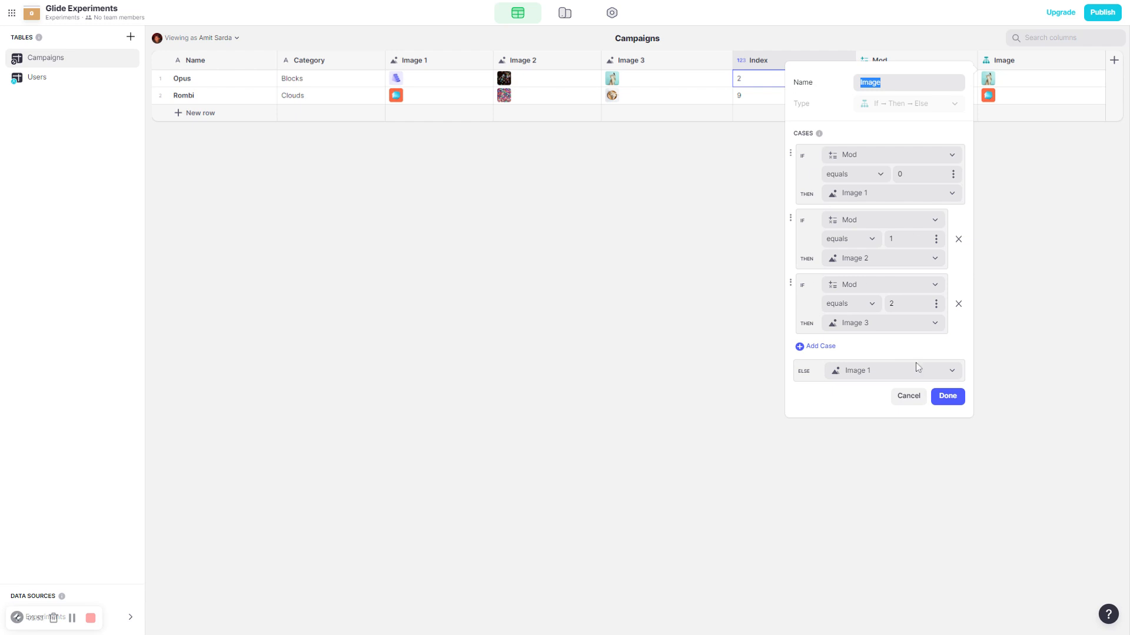
mouse_move(914, 220)
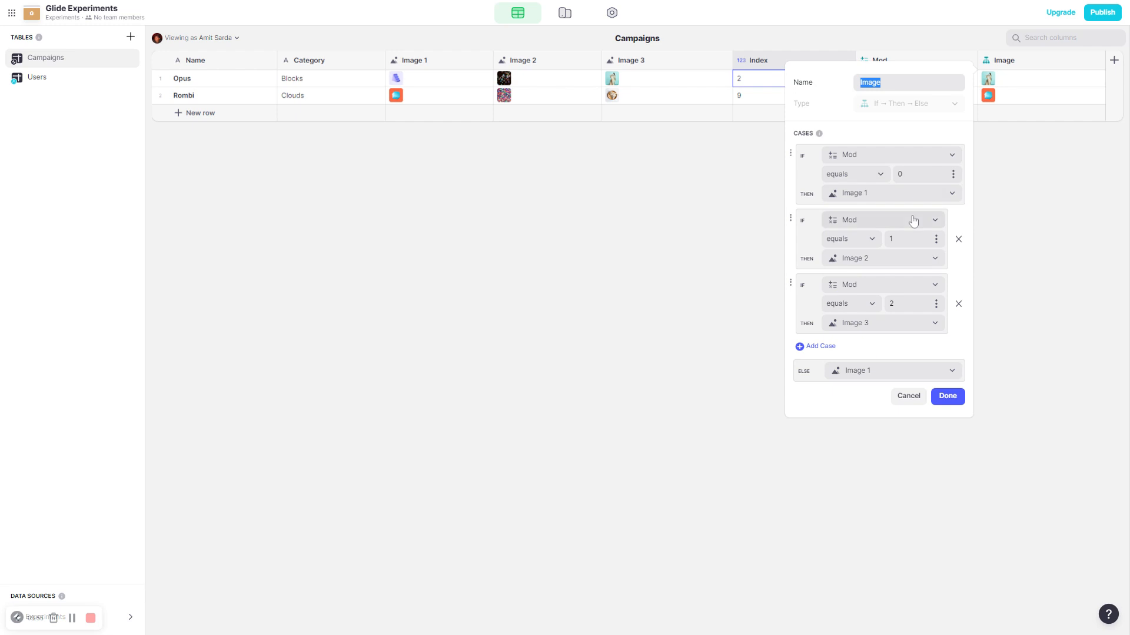
mouse_move(906, 347)
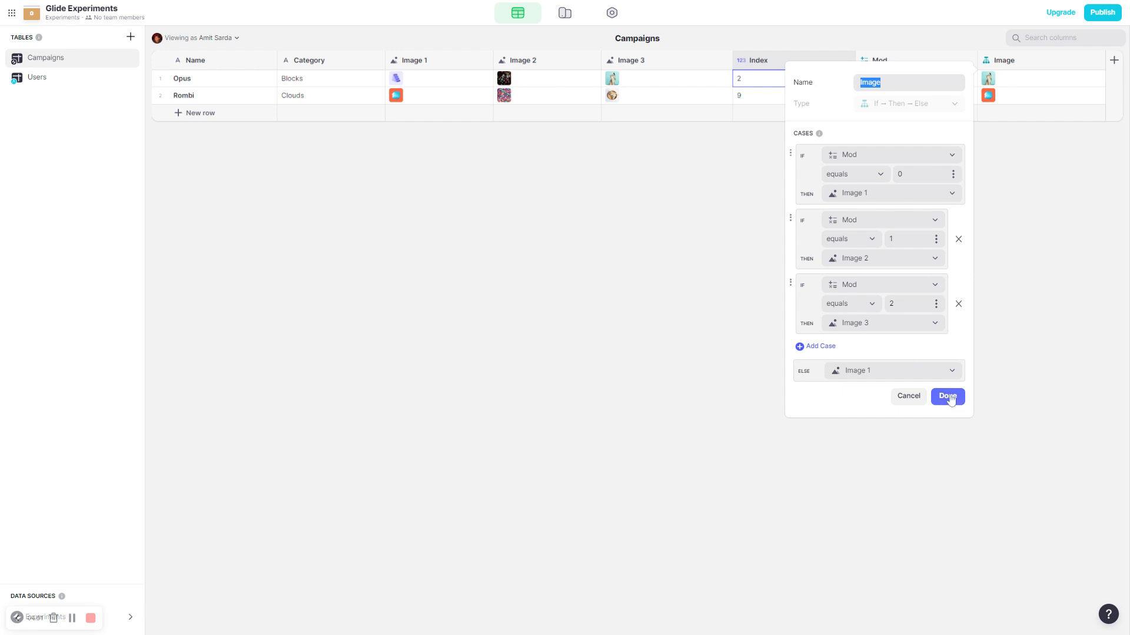
Save the Image column's conditions: Mod 0/1/2 → Image 1/2/3, else Image 1
left_click(946, 395)
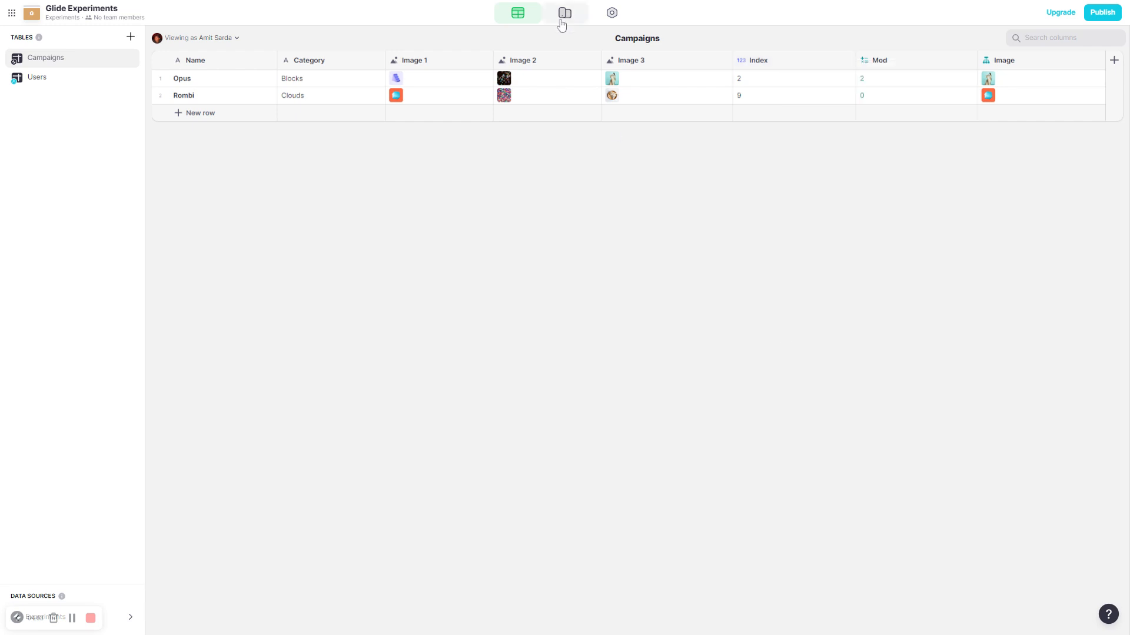
Back in the layout editor, confirm the main image's action increments Index by 1
left_click(565, 13)
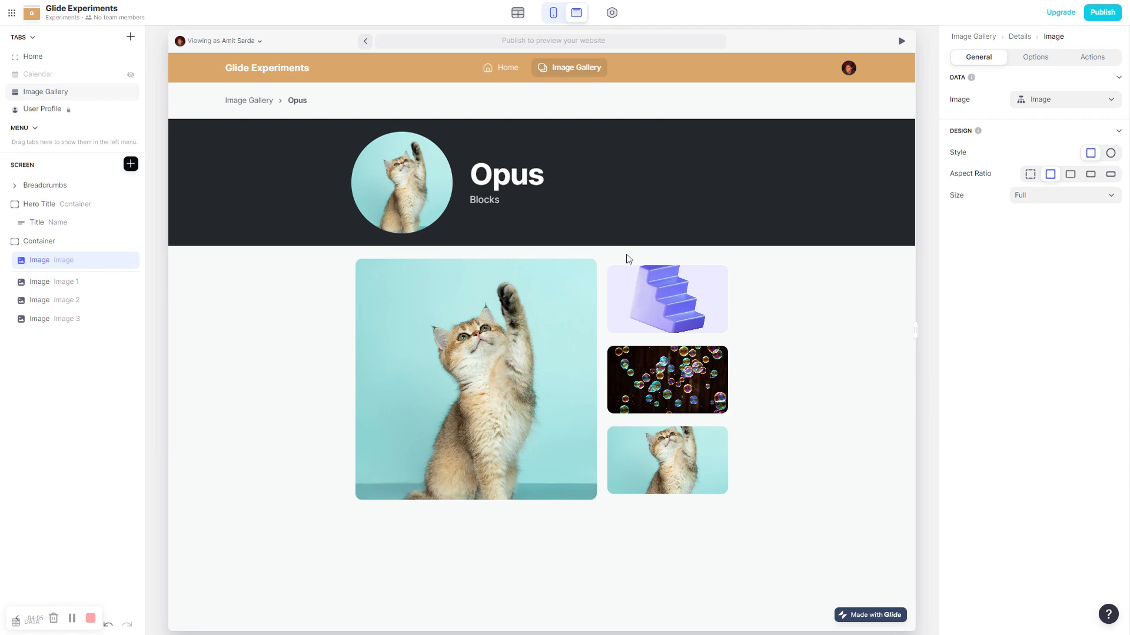
mouse_move(75, 269)
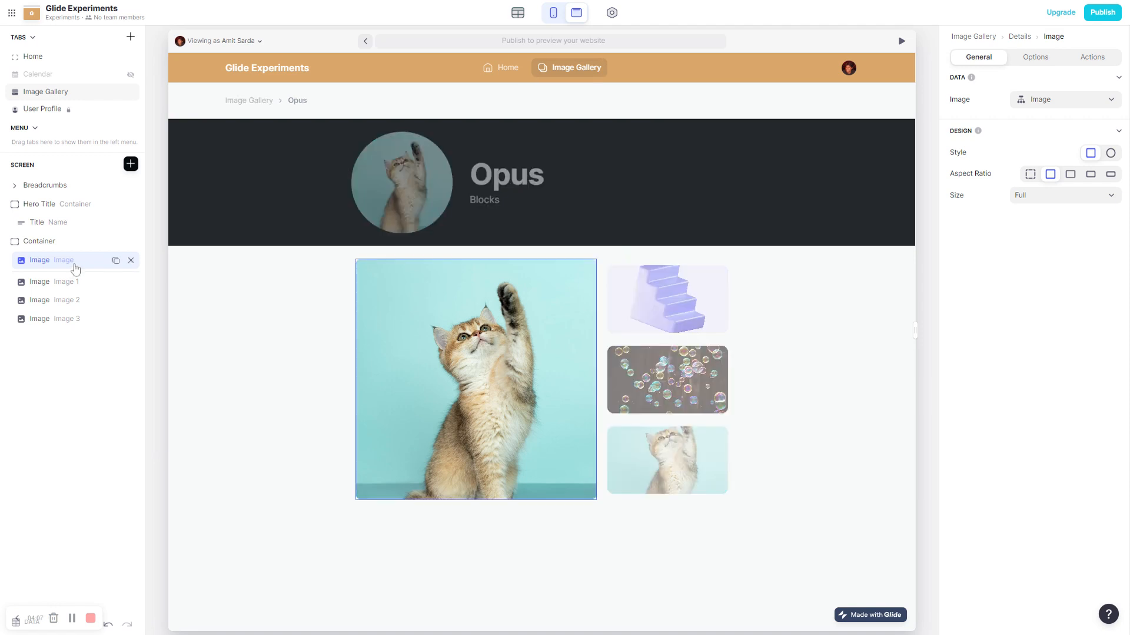
double_click(40, 259)
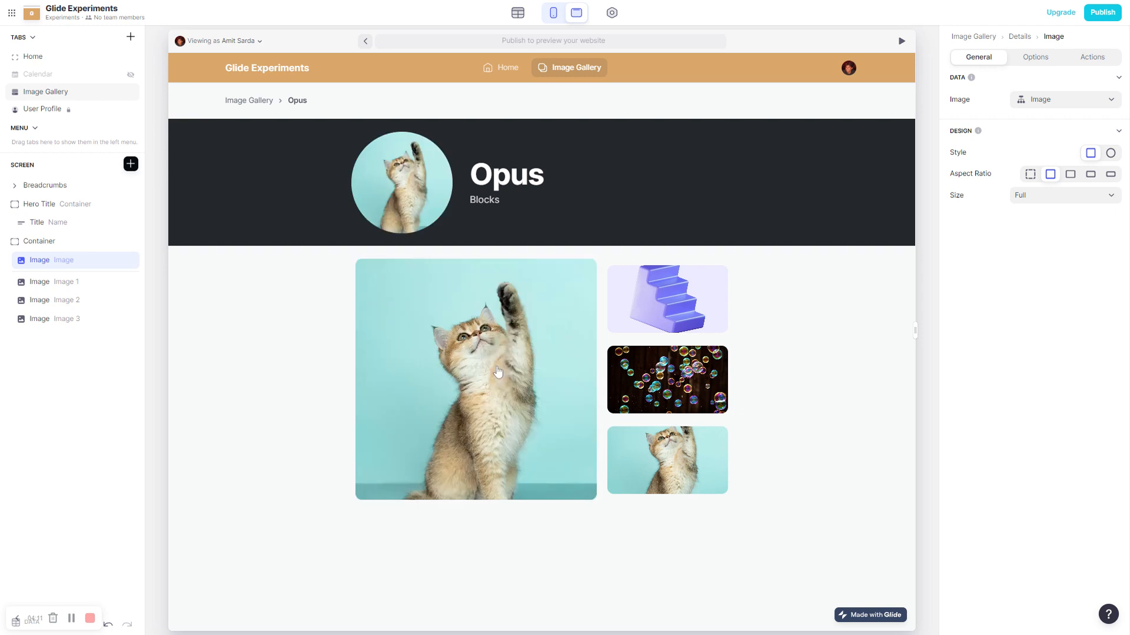
left_click(666, 298)
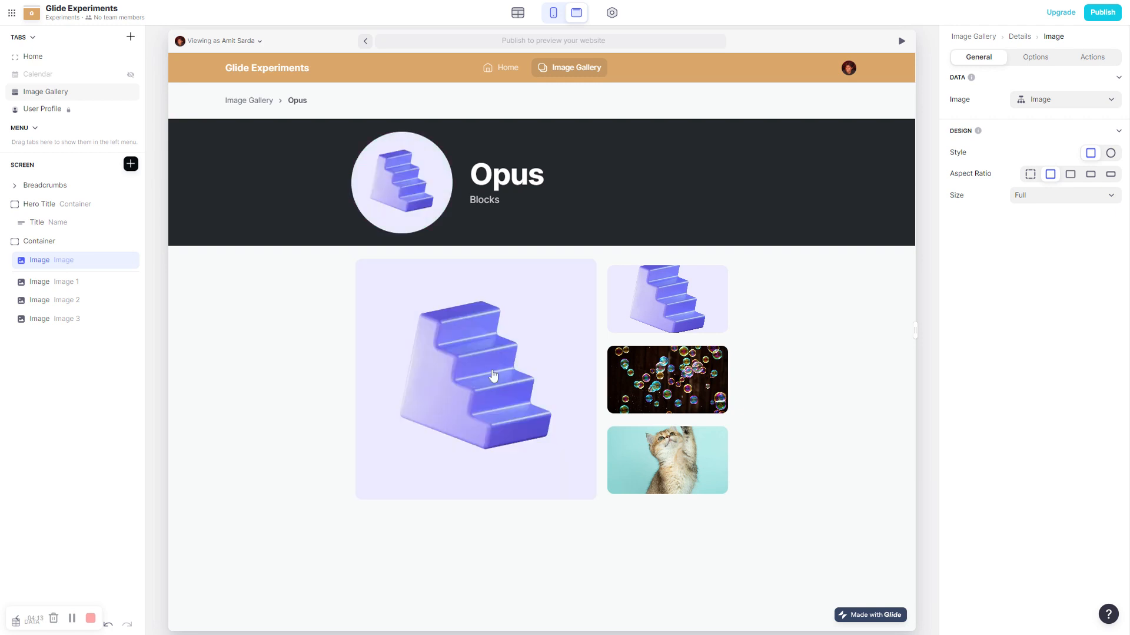
left_click(1093, 56)
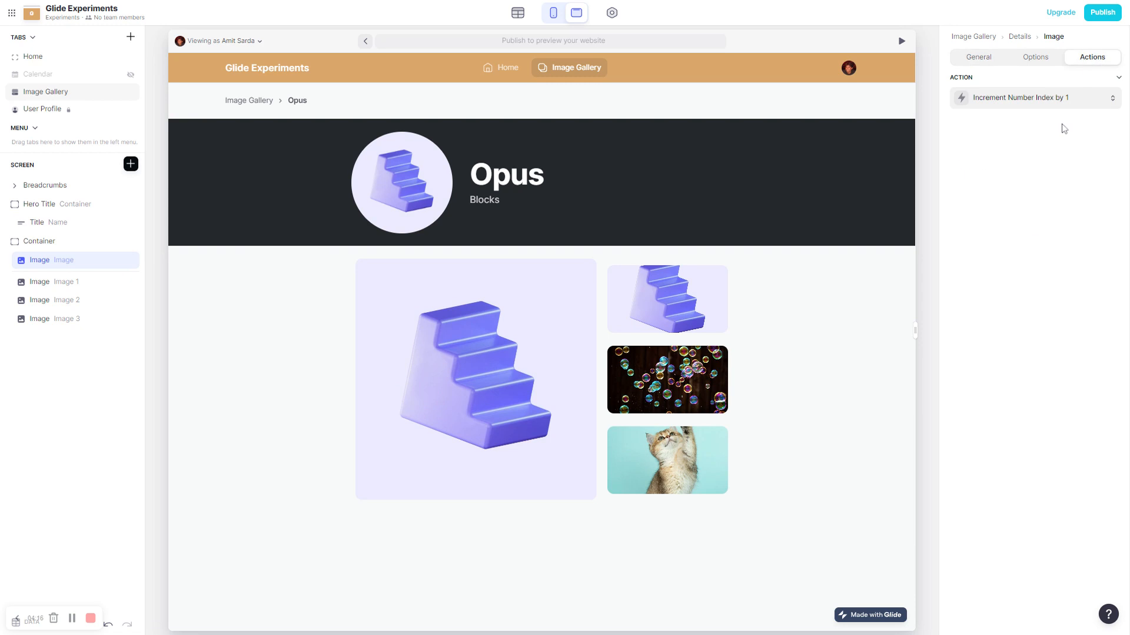
left_click(1019, 98)
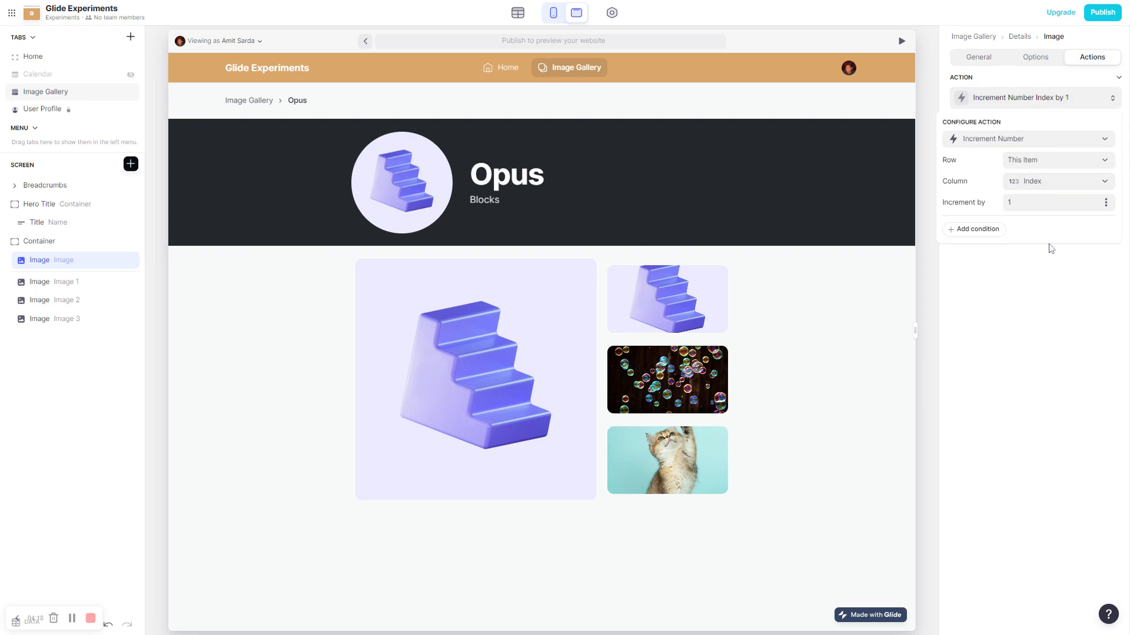
left_click(65, 281)
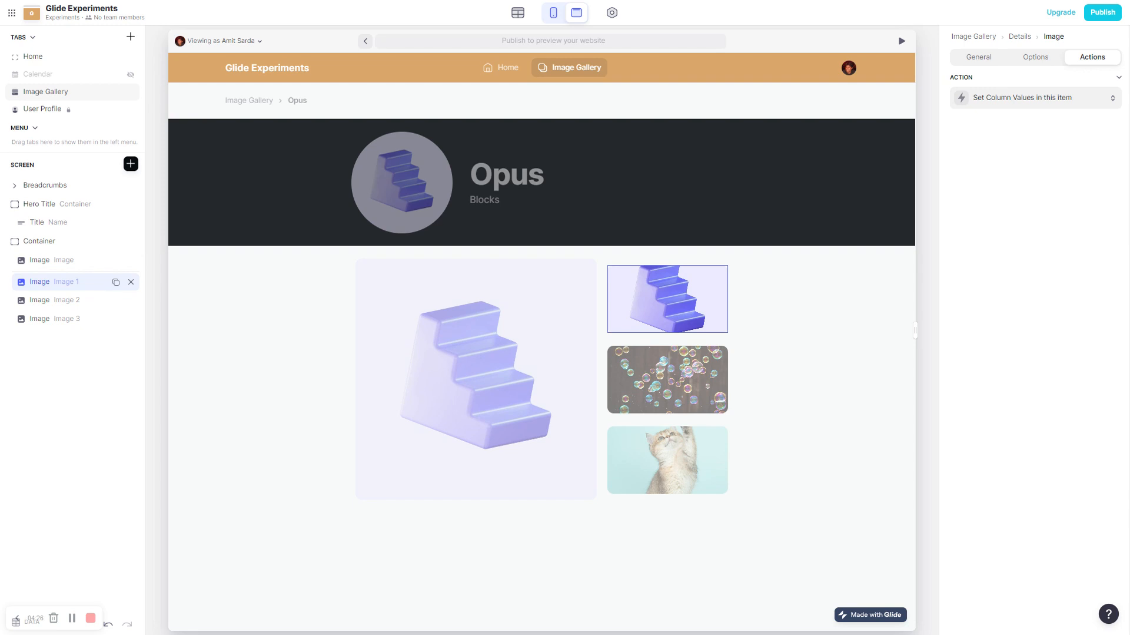
Check the first thumbnail sets Index to 0 and the second sets it to 1
left_click(56, 302)
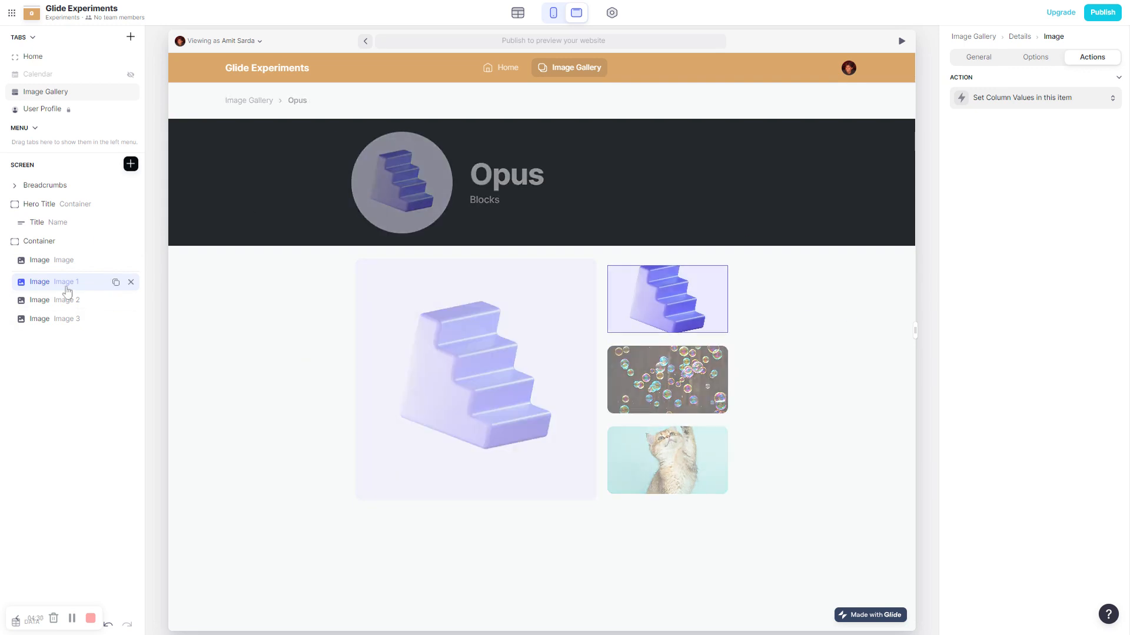
left_click(978, 56)
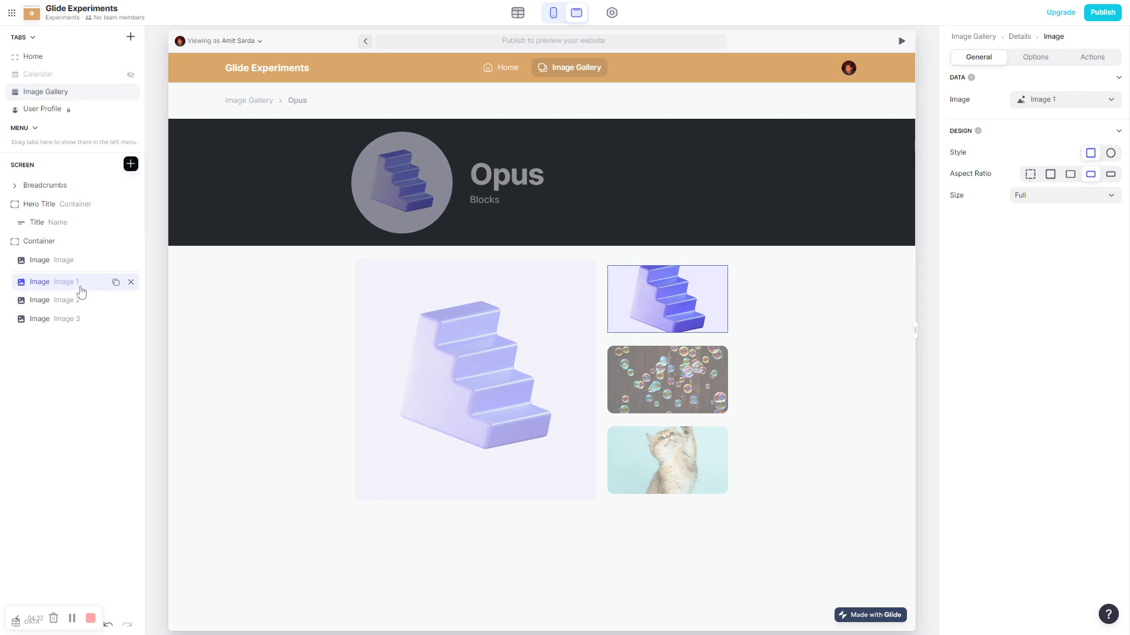
left_click(1092, 56)
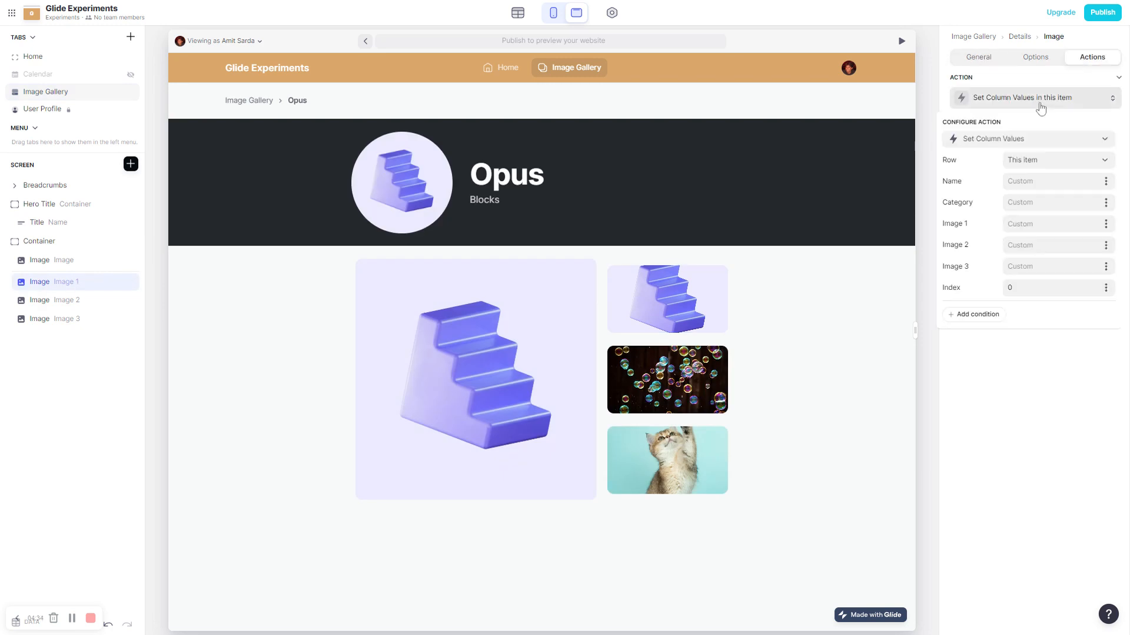
mouse_move(1041, 261)
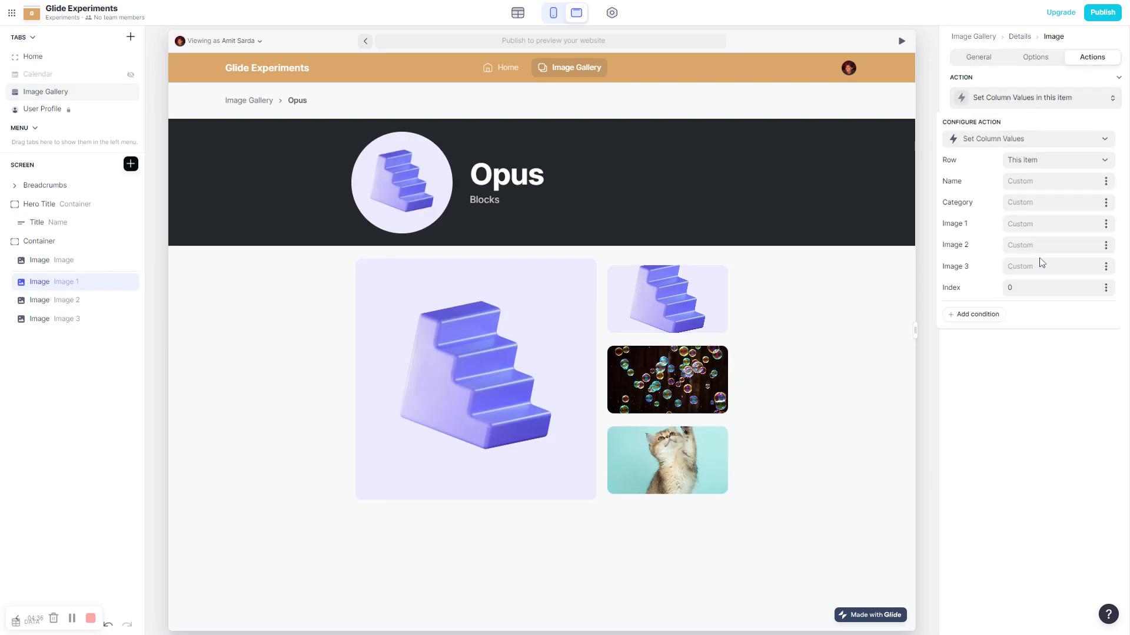
left_click(72, 299)
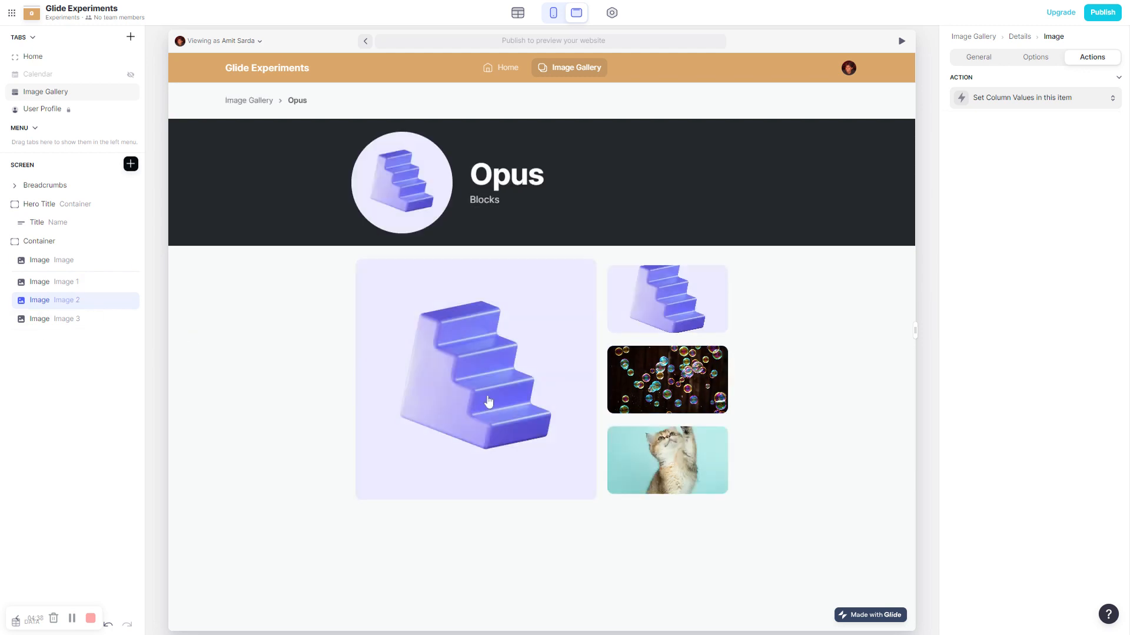
double_click(56, 299)
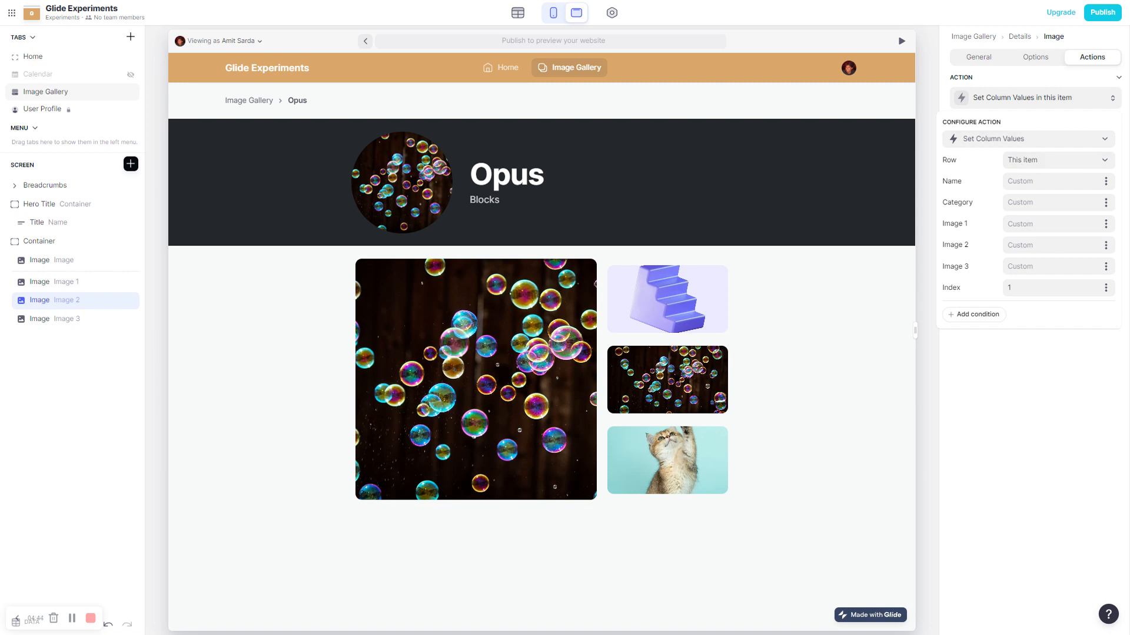
mouse_move(853, 450)
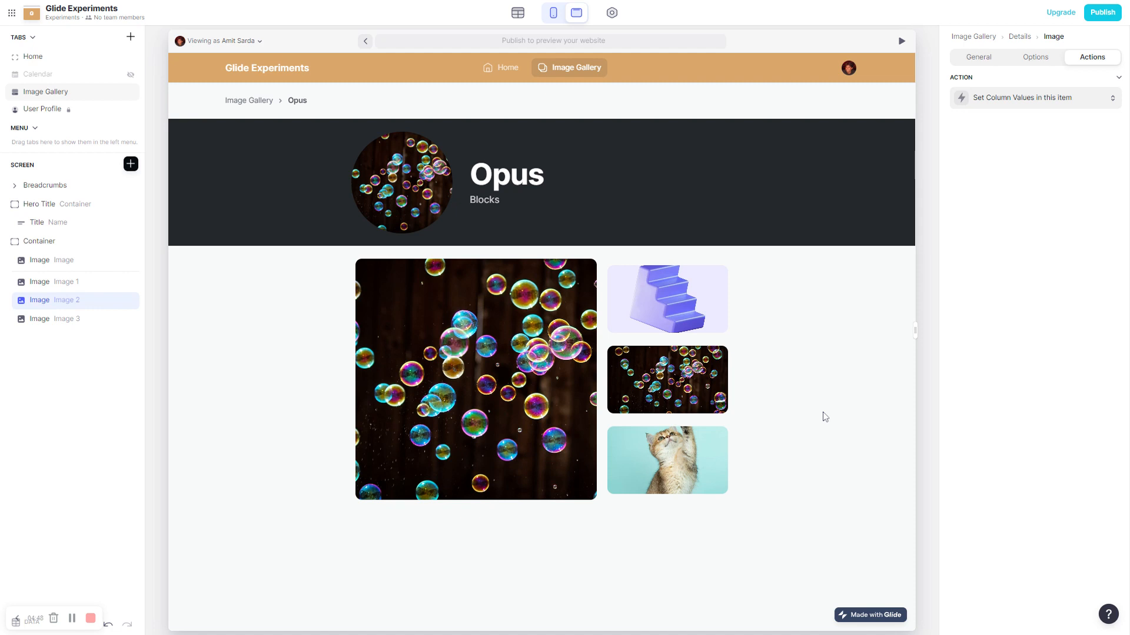
mouse_move(293, 349)
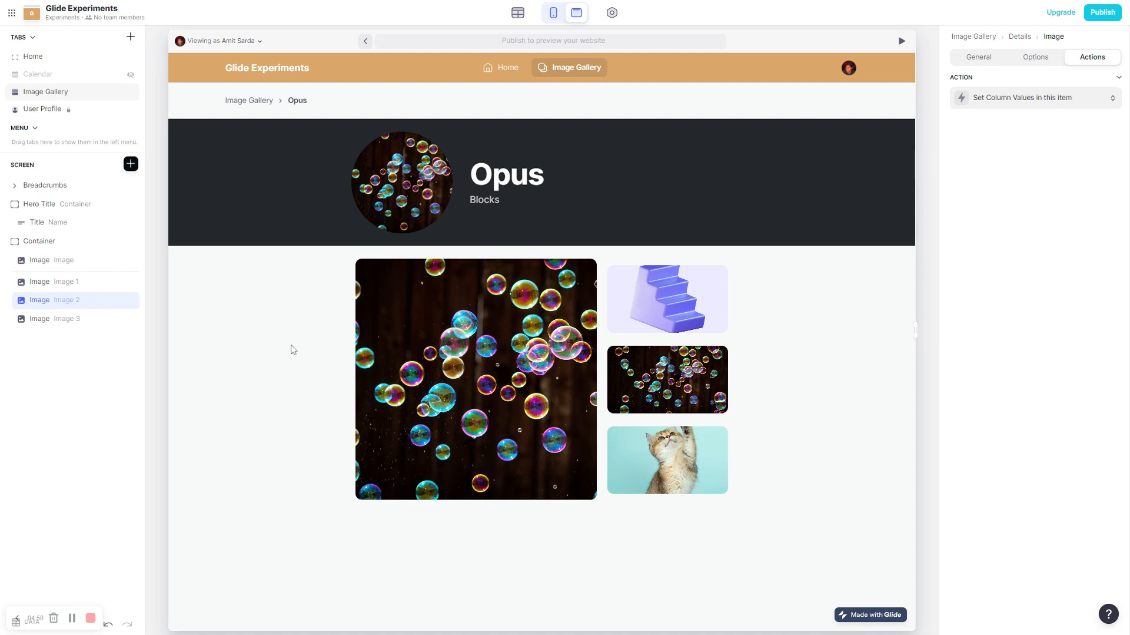
Select the hero Title component whose photo follows the Image column
left_click(37, 223)
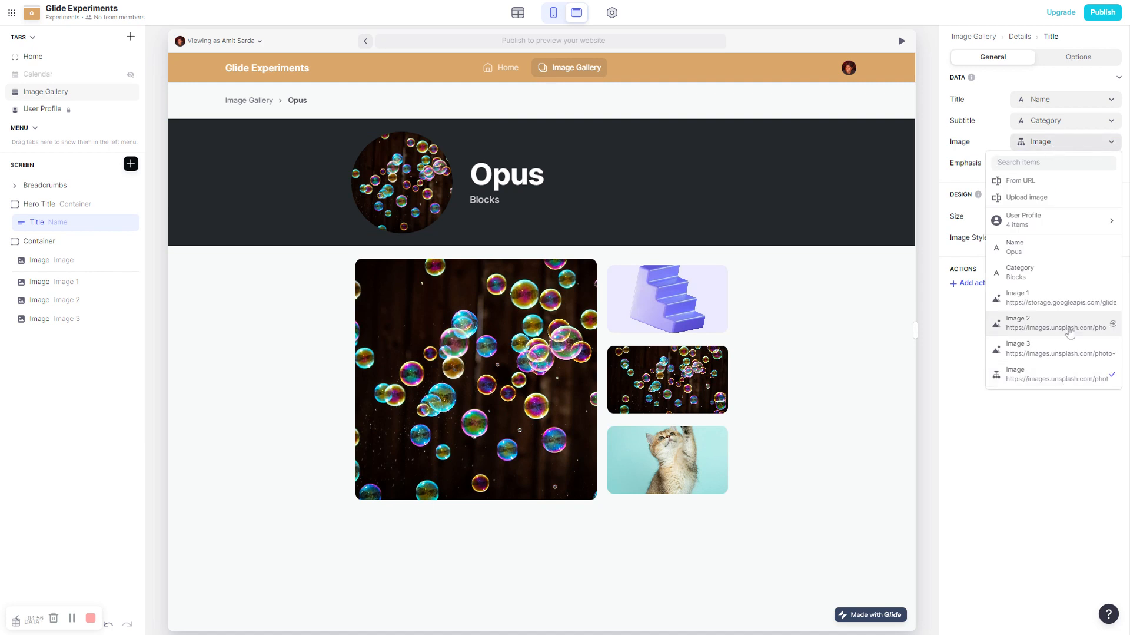
mouse_move(1067, 353)
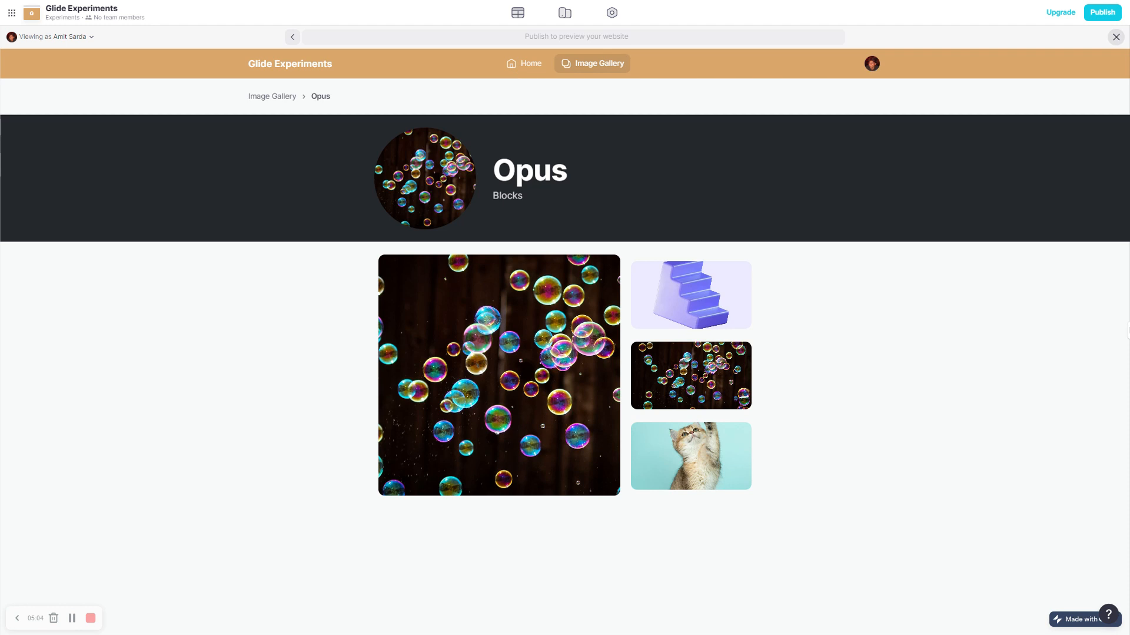
Navigate the full-size preview to the Home page with its Welcome banner
left_click(524, 63)
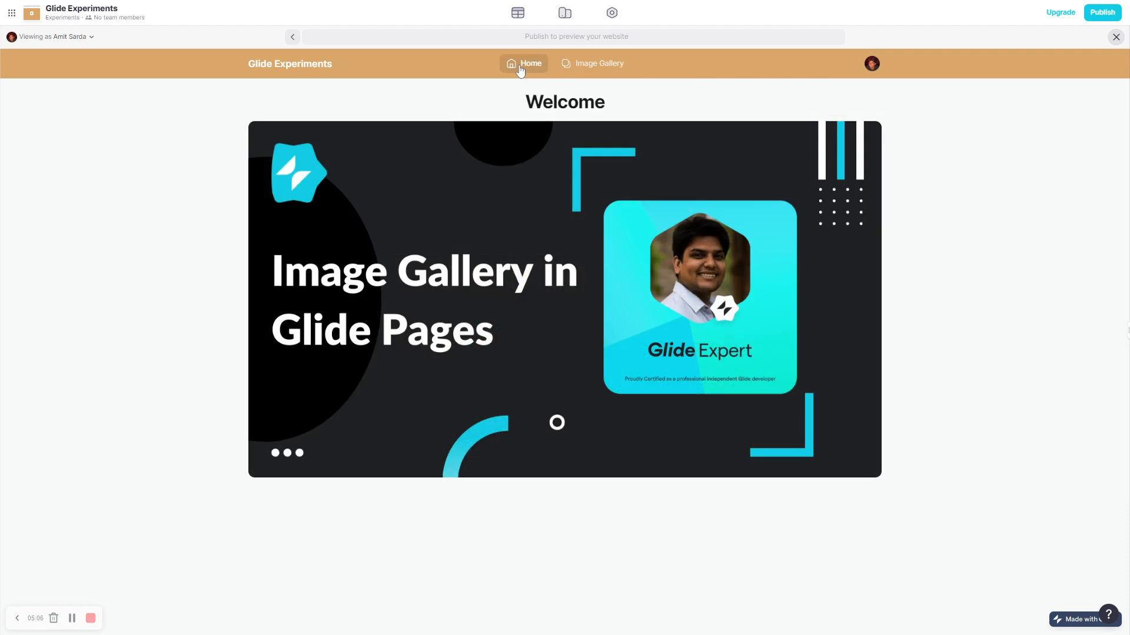
mouse_move(456, 345)
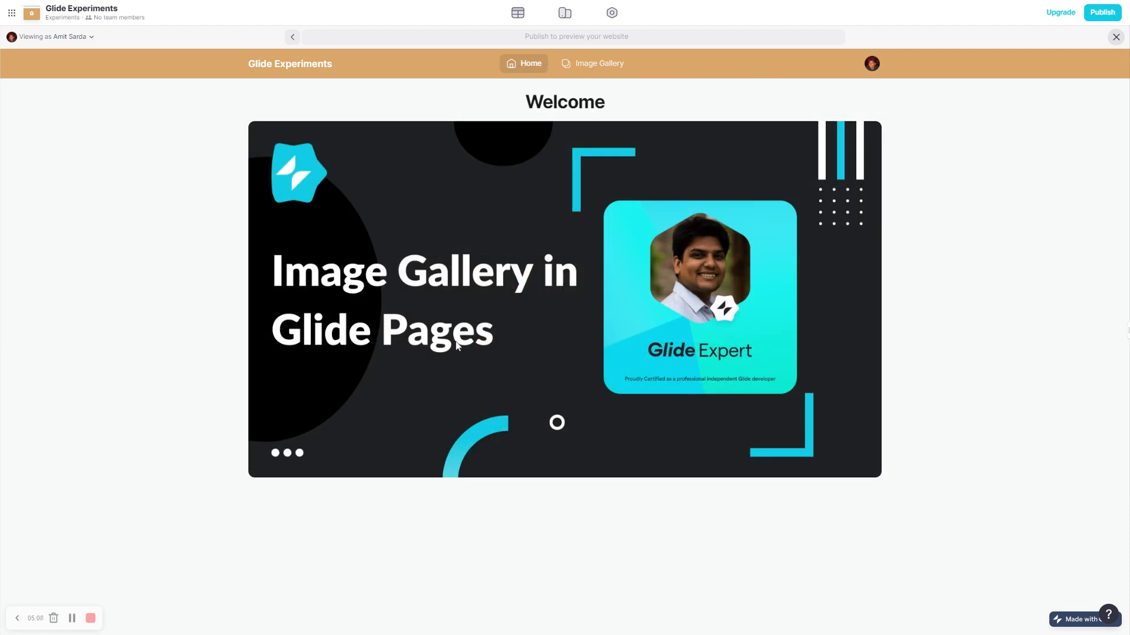